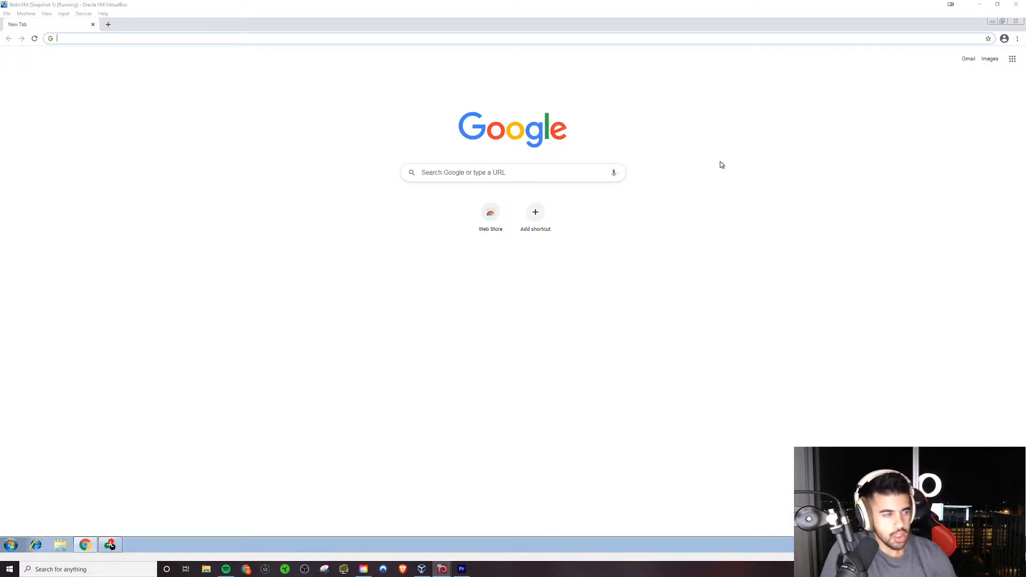
{"action": "mouse_move", "coordinate": [737, 163]}
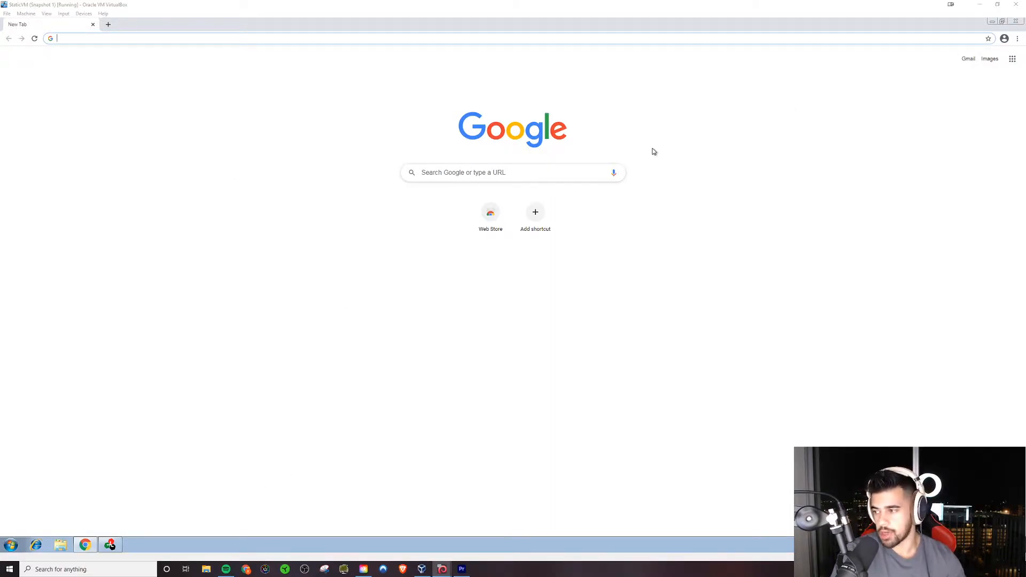
{"action": "mouse_move", "coordinate": [644, 310]}
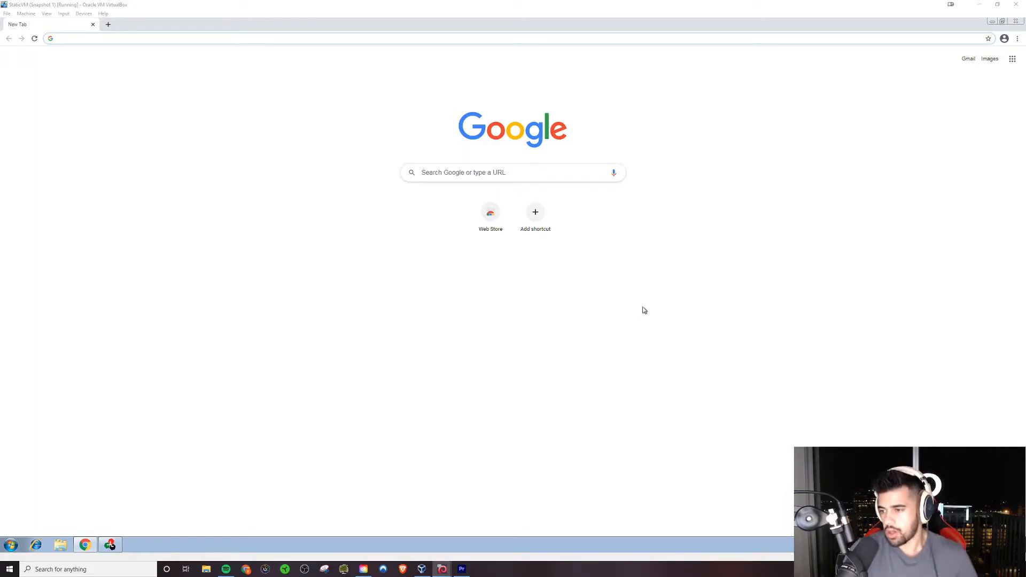
{"action": "mouse_move", "coordinate": [475, 385]}
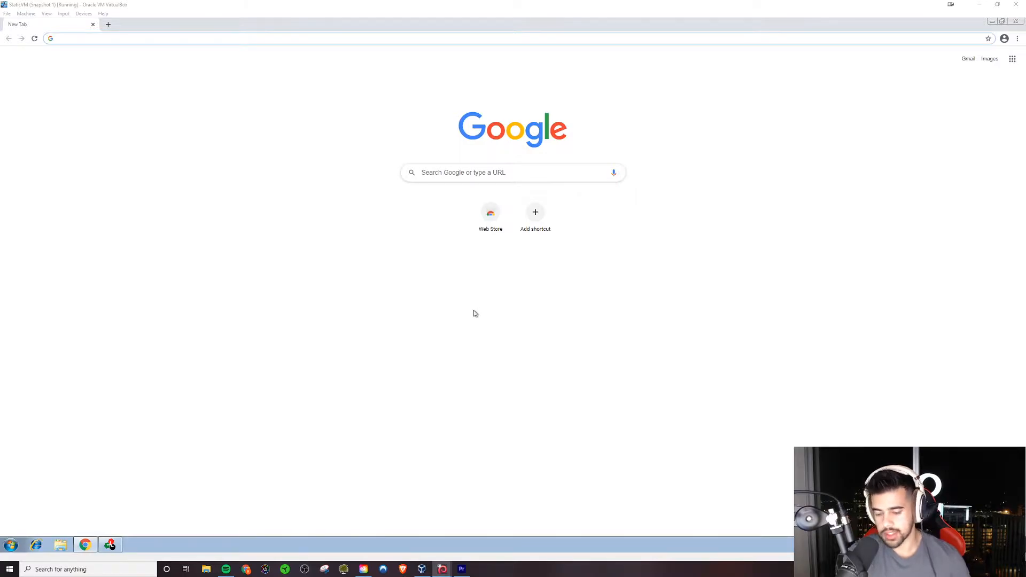
{"action": "mouse_move", "coordinate": [489, 345]}
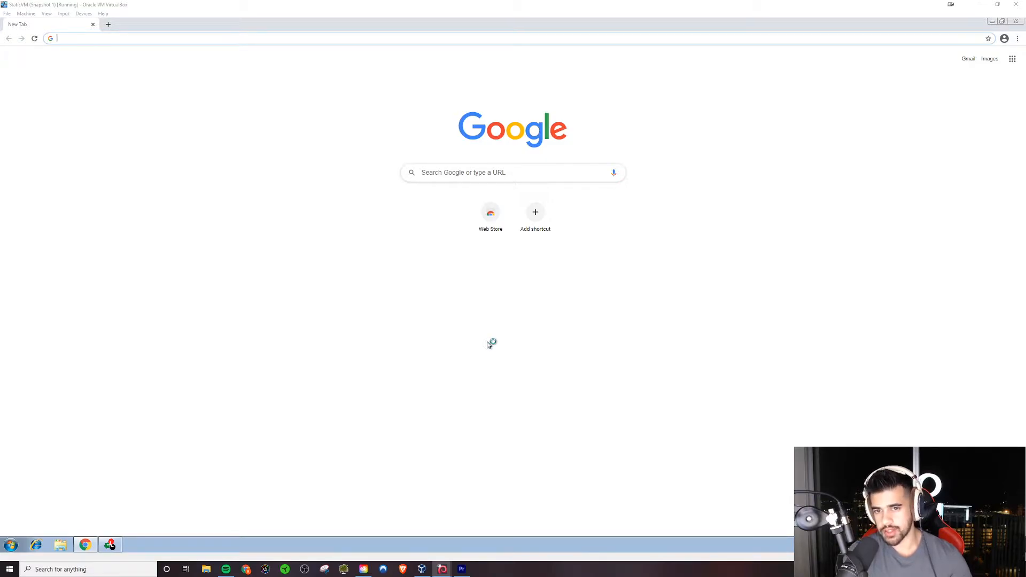
{"action": "mouse_move", "coordinate": [489, 345]}
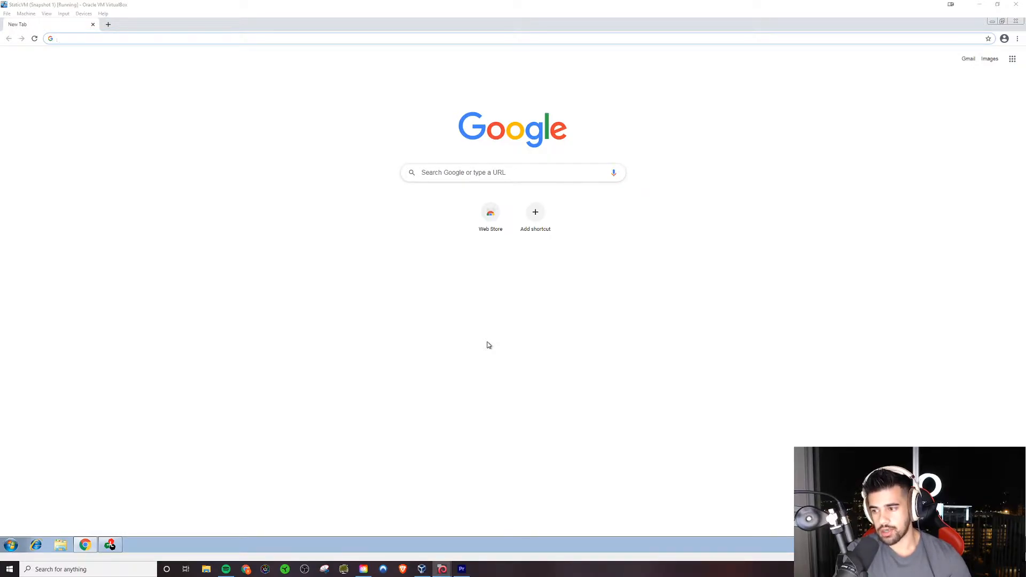
{"action": "mouse_move", "coordinate": [237, 216]}
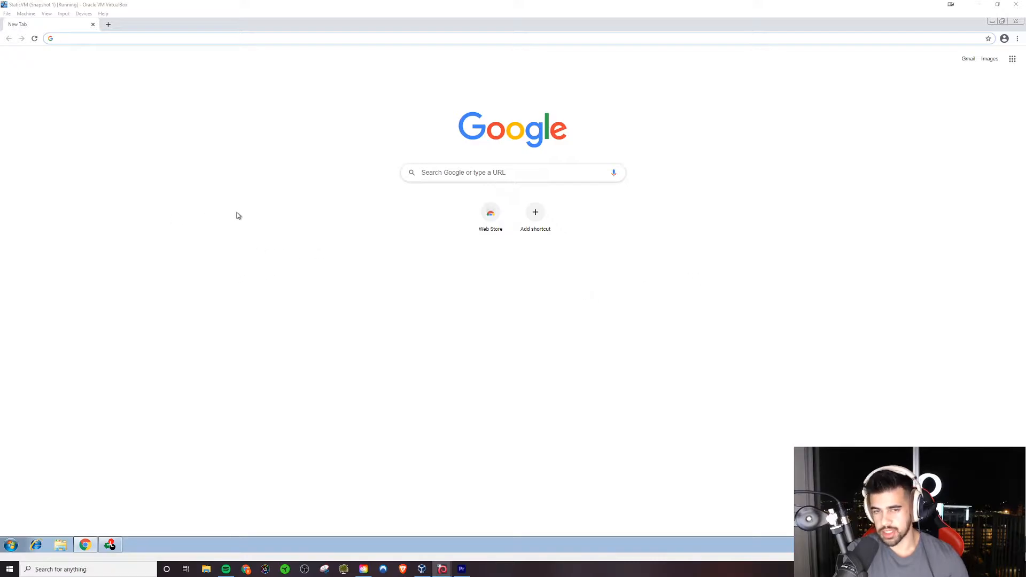
{"action": "mouse_move", "coordinate": [210, 286]}
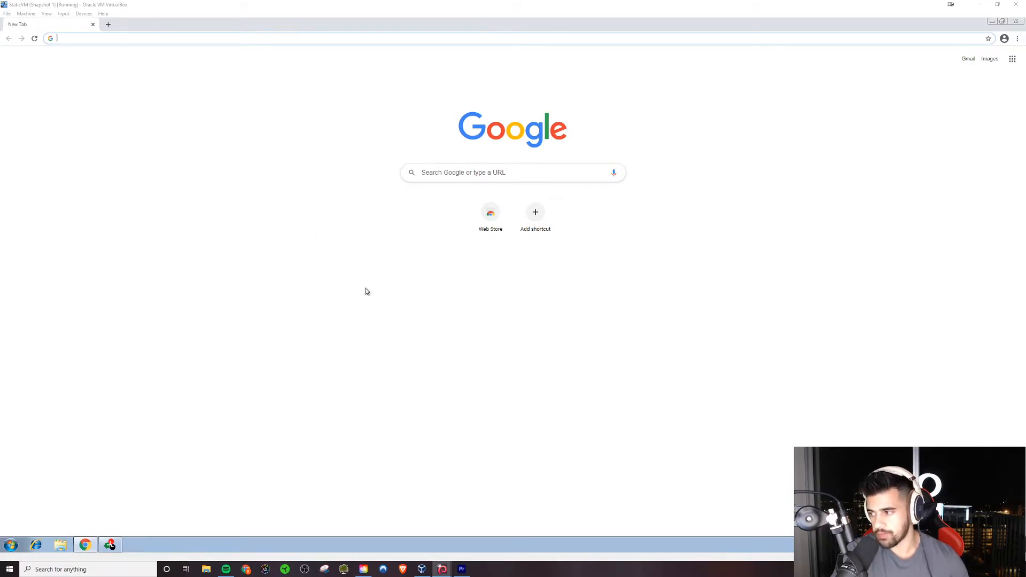
{"action": "mouse_move", "coordinate": [465, 261]}
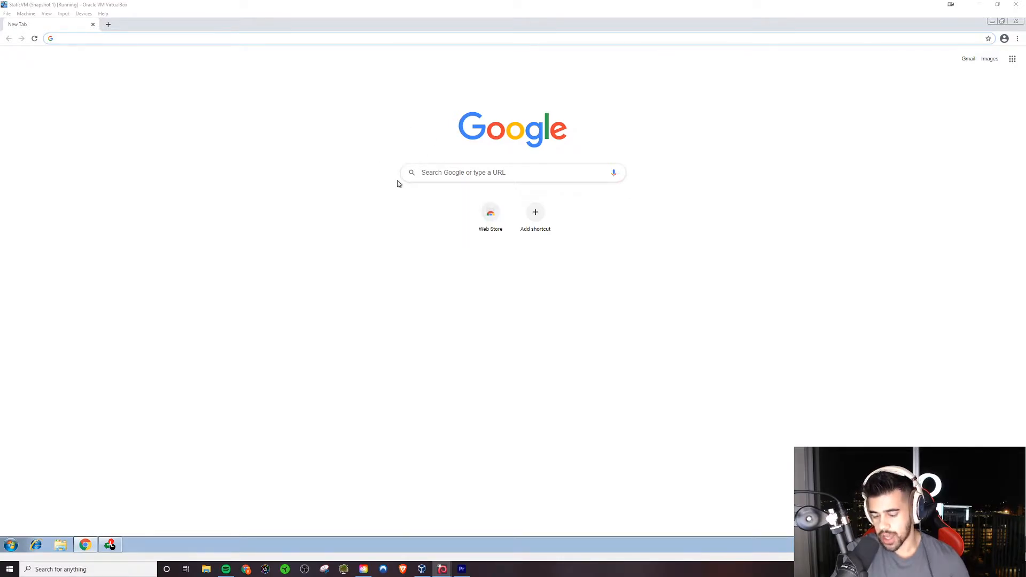
{"action": "mouse_move", "coordinate": [601, 127]}
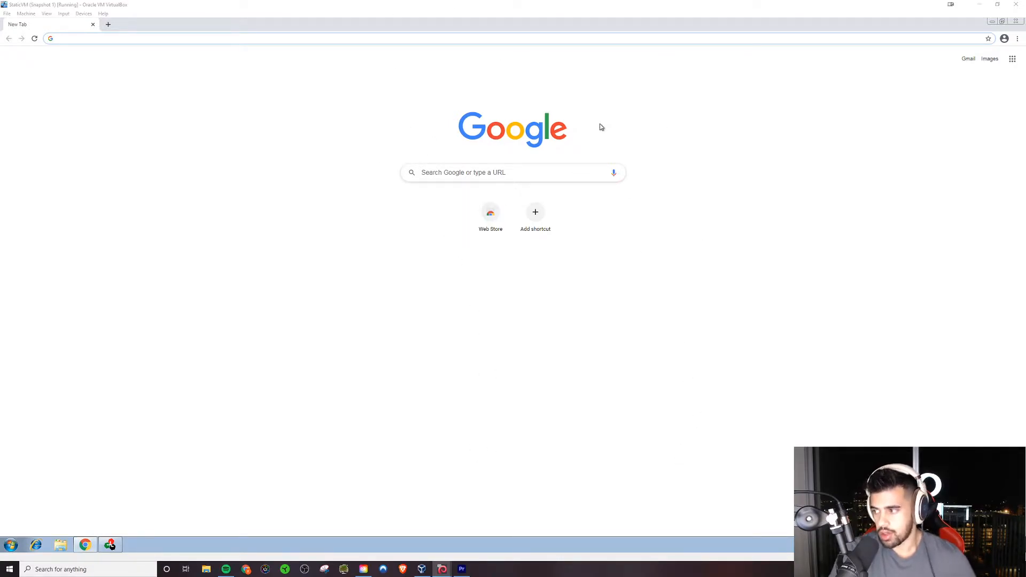
{"action": "mouse_move", "coordinate": [491, 77]}
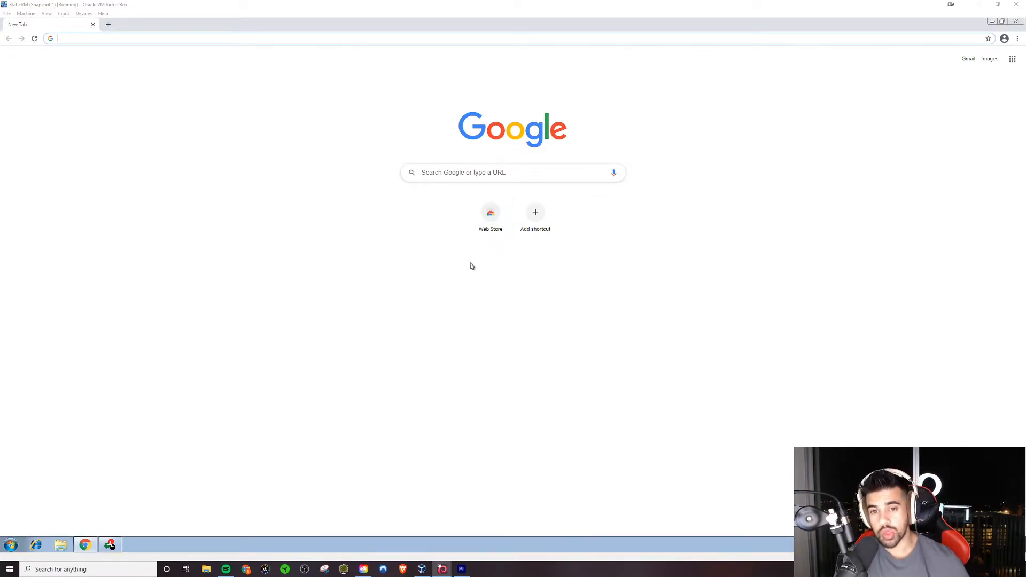
{"action": "mouse_move", "coordinate": [451, 276]}
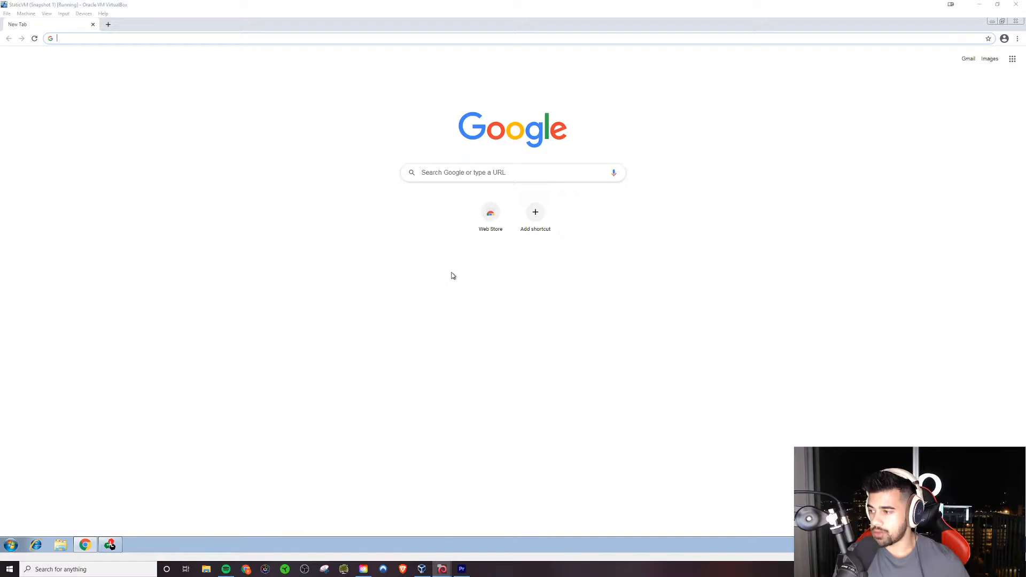
{"action": "mouse_move", "coordinate": [530, 286]}
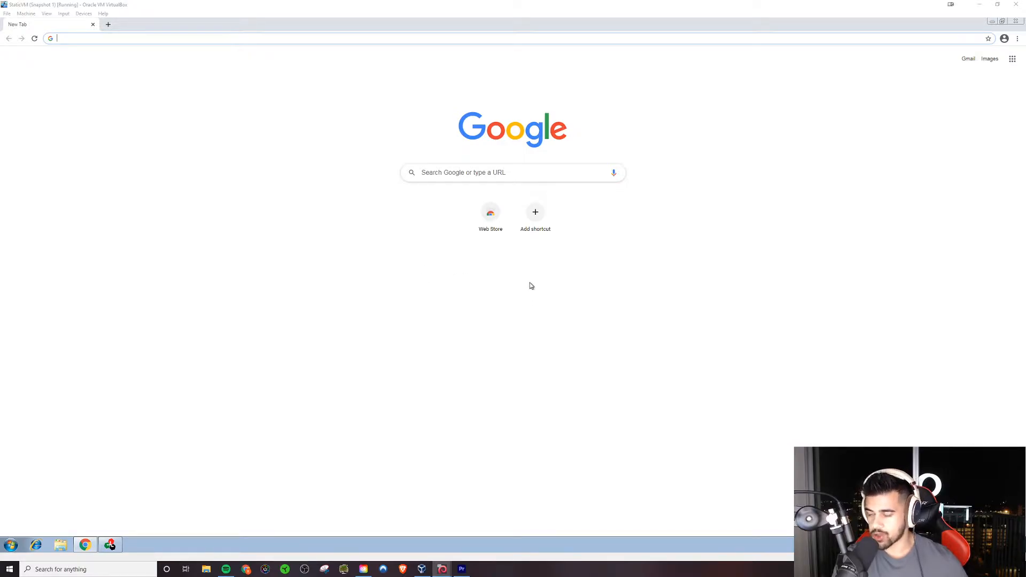
{"action": "mouse_move", "coordinate": [532, 309]}
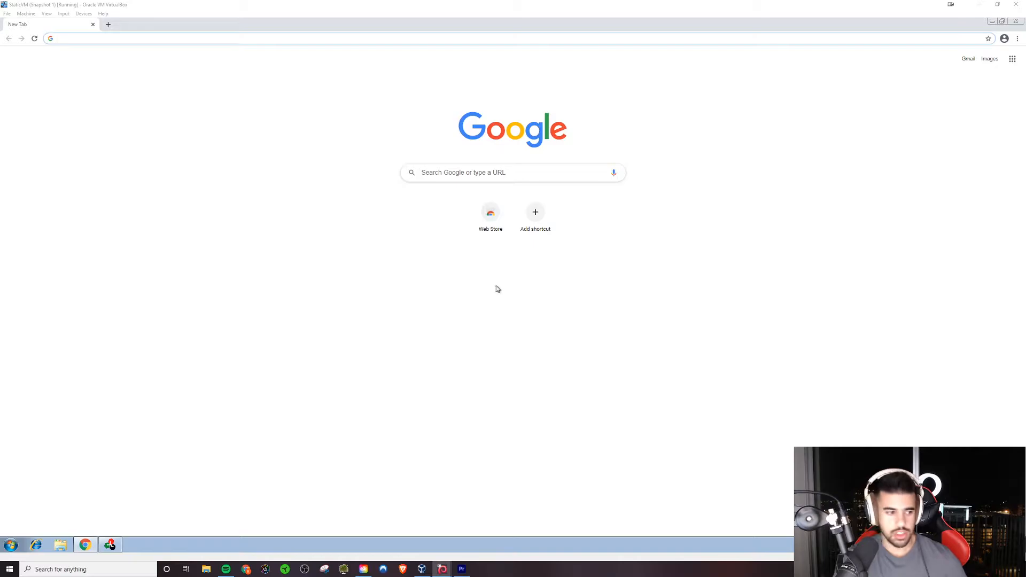
{"action": "mouse_move", "coordinate": [502, 282]}
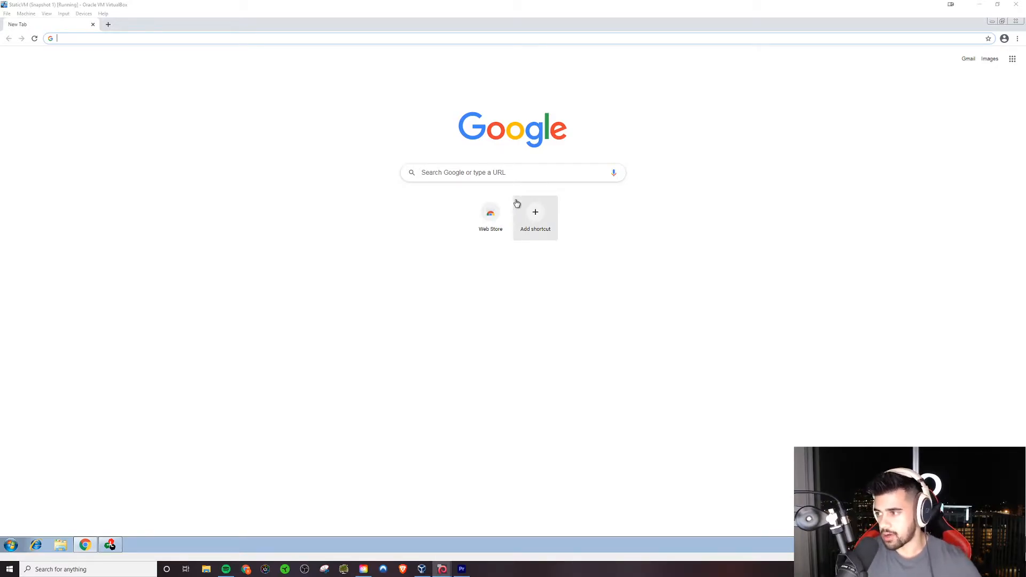
{"action": "mouse_move", "coordinate": [539, 270]}
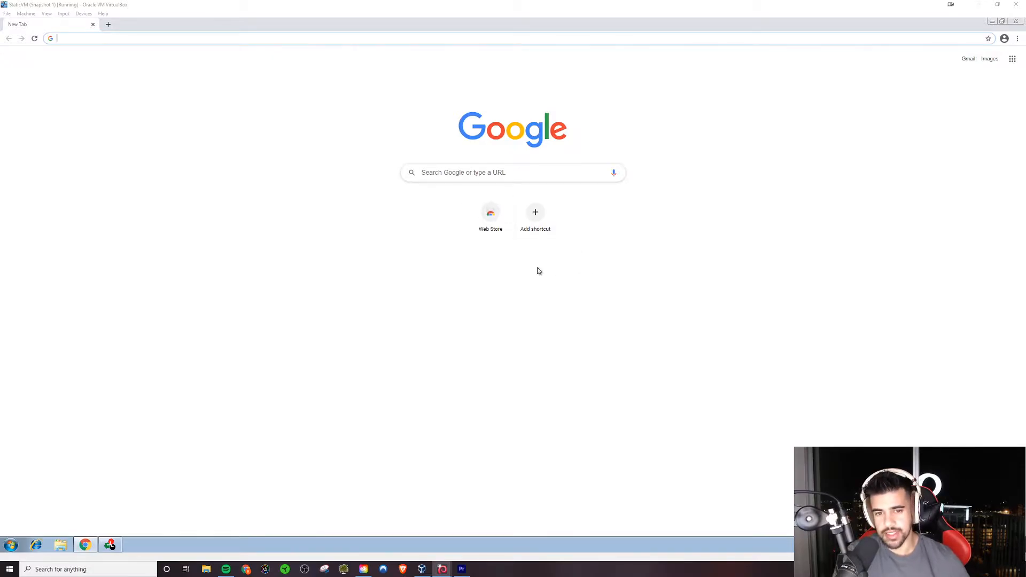
{"action": "mouse_move", "coordinate": [419, 220]}
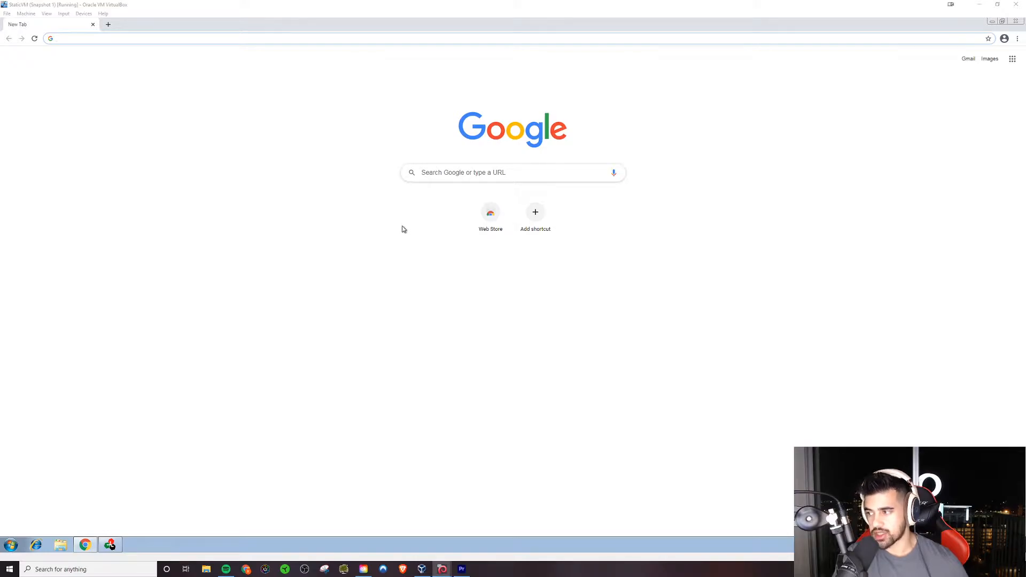
{"action": "mouse_move", "coordinate": [410, 217]}
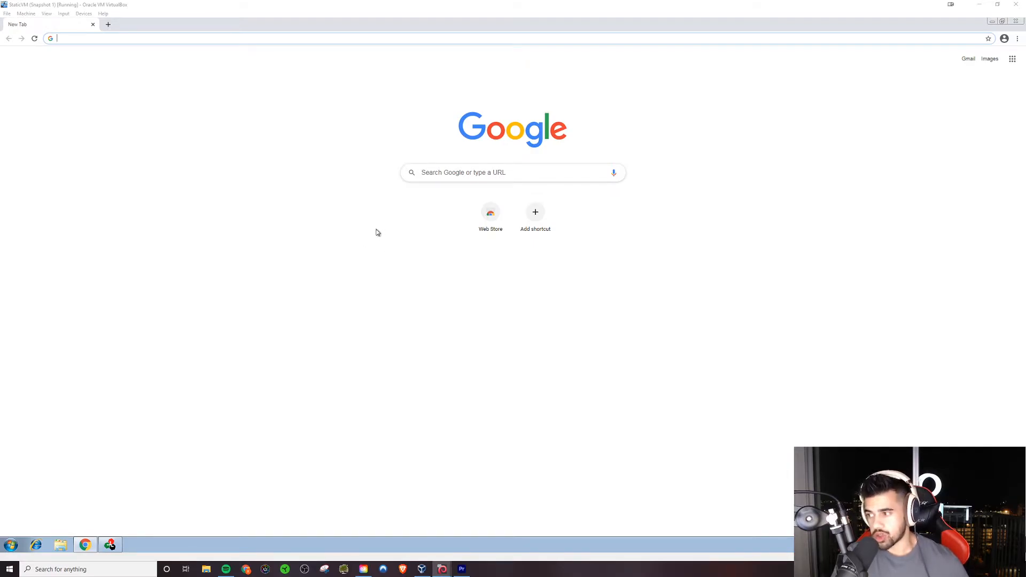
{"action": "mouse_move", "coordinate": [228, 104]}
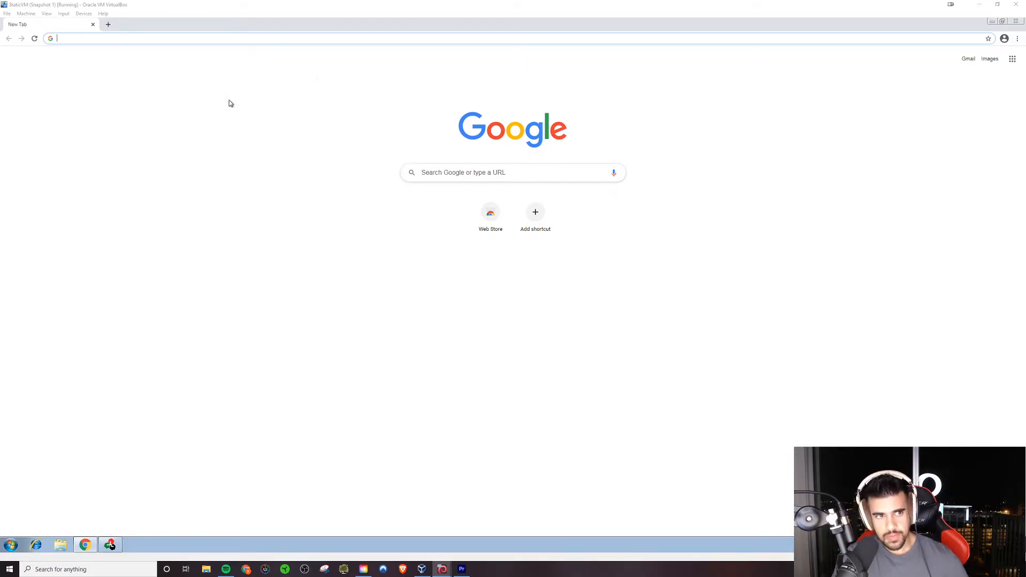
{"action": "mouse_move", "coordinate": [234, 164]}
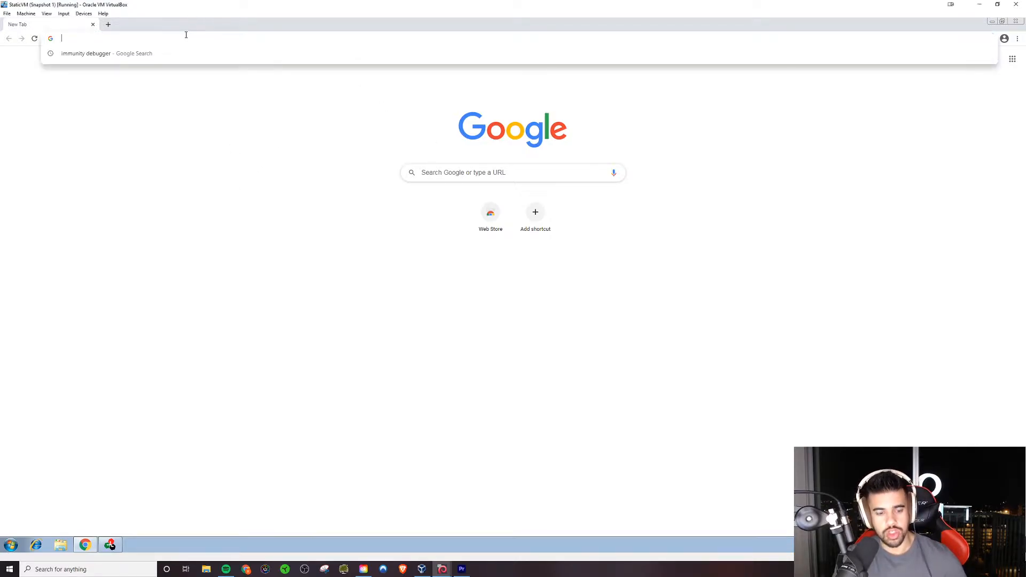
Search Google for 'exploitdb slmail' to list the SLmail POP3 buffer overflow exploits.
{"action": "type", "text": "exploi"}
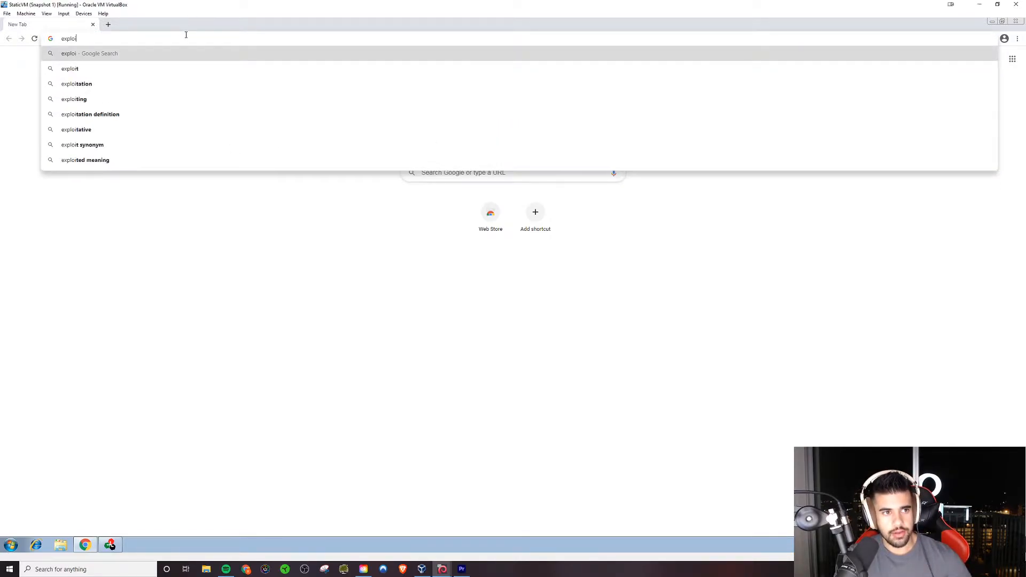
{"action": "type", "text": "i"}
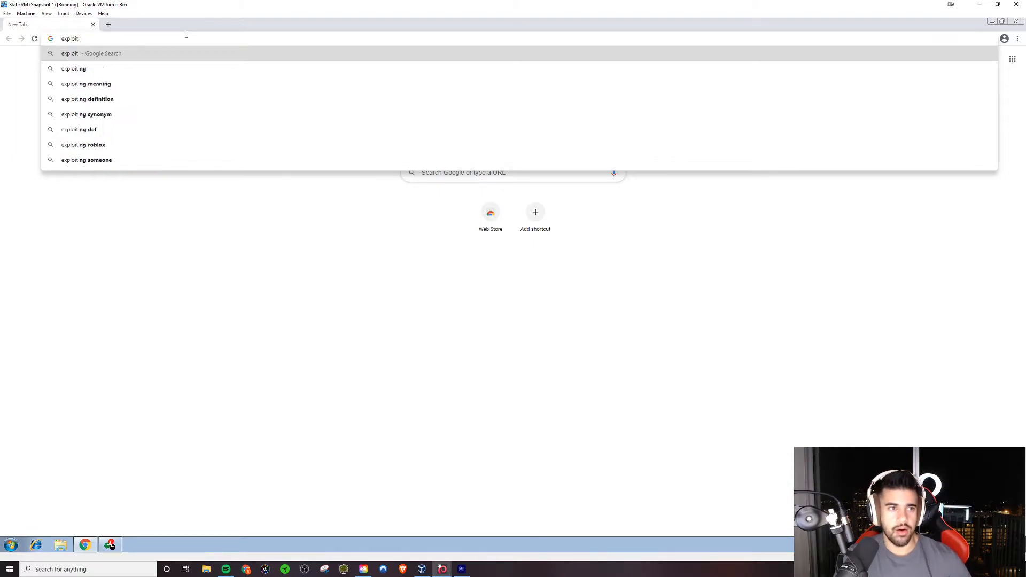
{"action": "key", "text": "Backspace"}
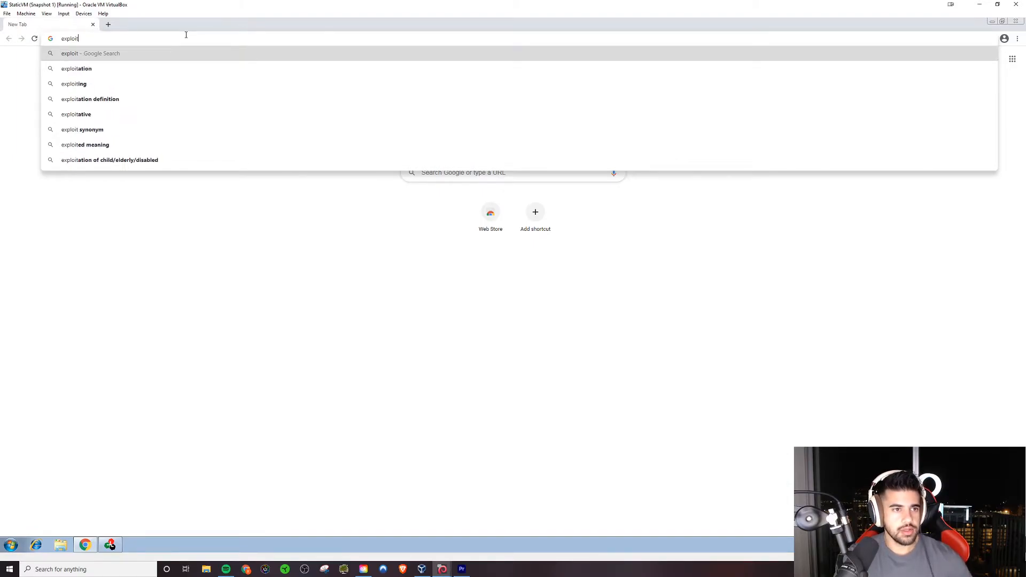
{"action": "type", "text": "db"}
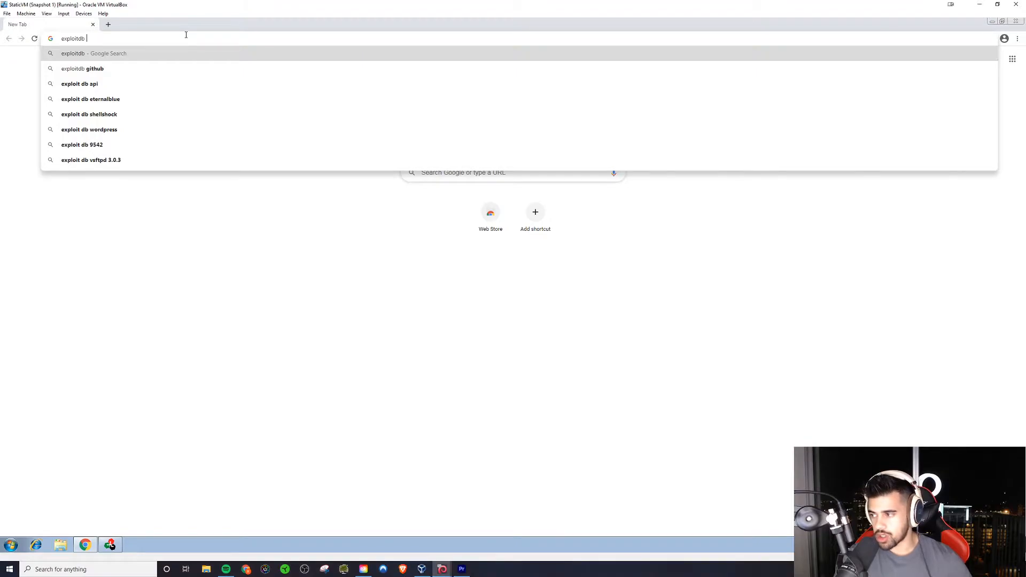
{"action": "type", "text": "slmail"}
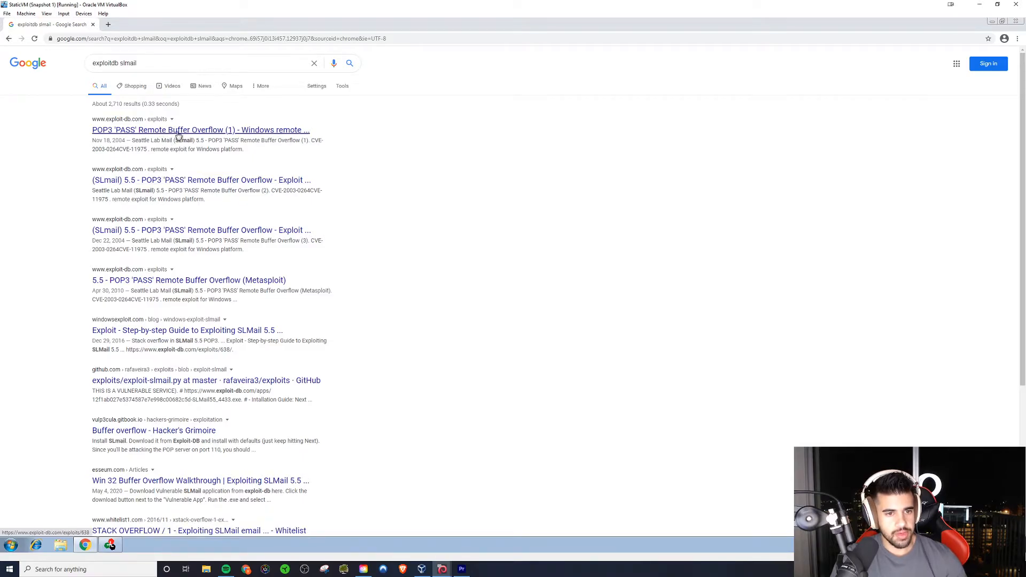
Open the first SLmail POP3 PASS exploit result and retry past the connection-not-private warning.
{"action": "left_click", "coordinate": [200, 129]}
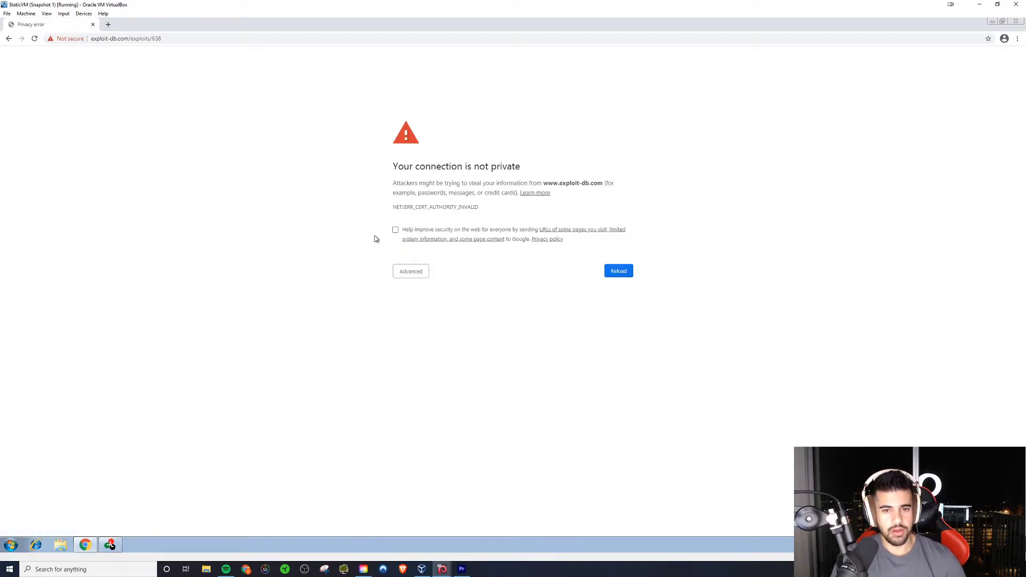
{"action": "left_click", "coordinate": [411, 270]}
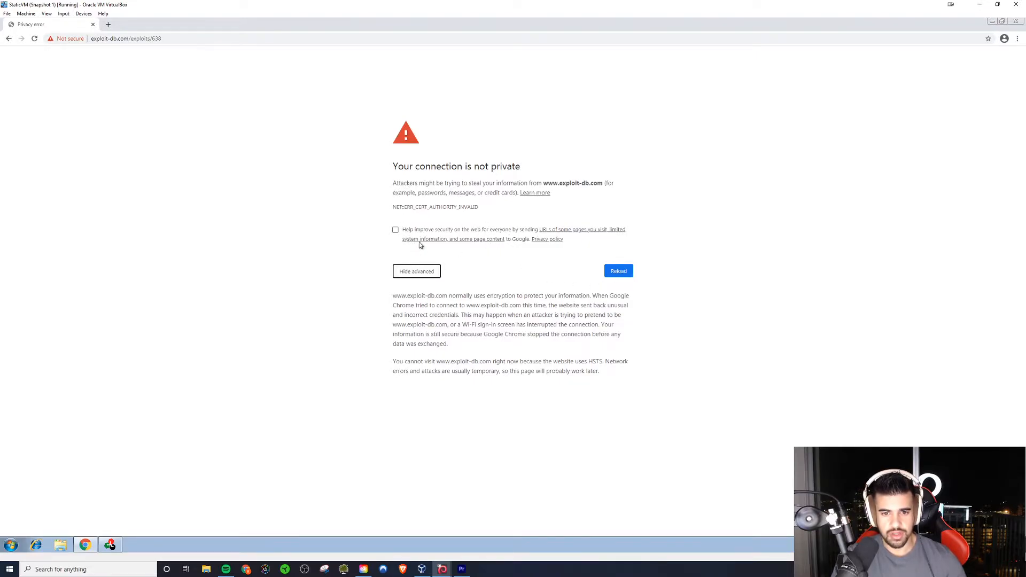
{"action": "mouse_move", "coordinate": [459, 285]}
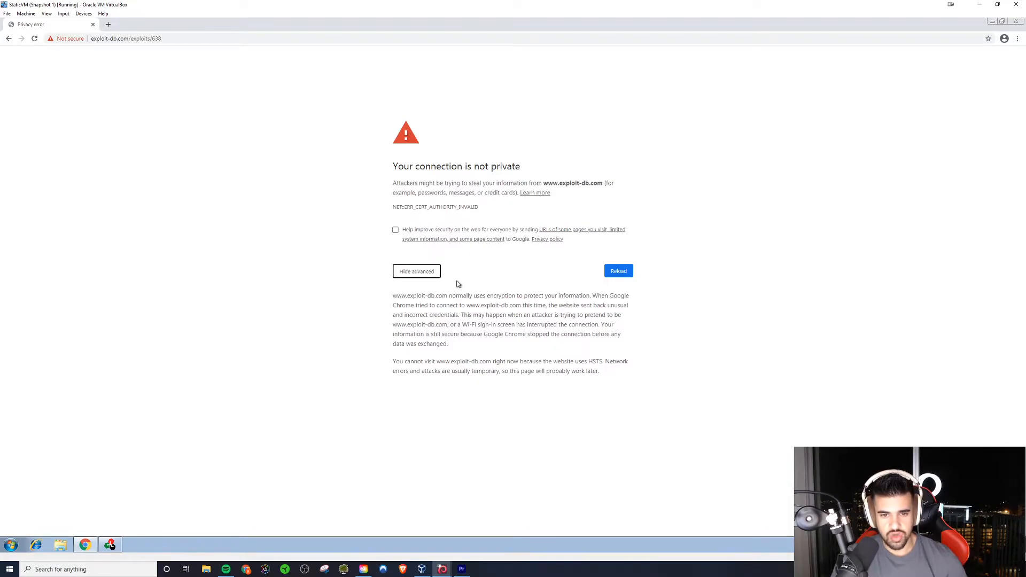
{"action": "left_click", "coordinate": [617, 271]}
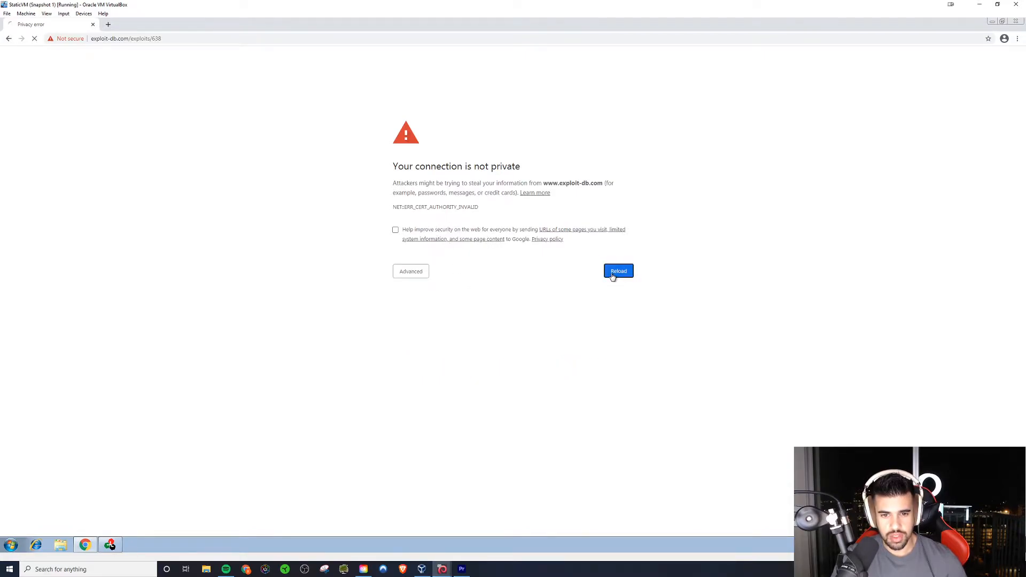
{"action": "left_click", "coordinate": [618, 270]}
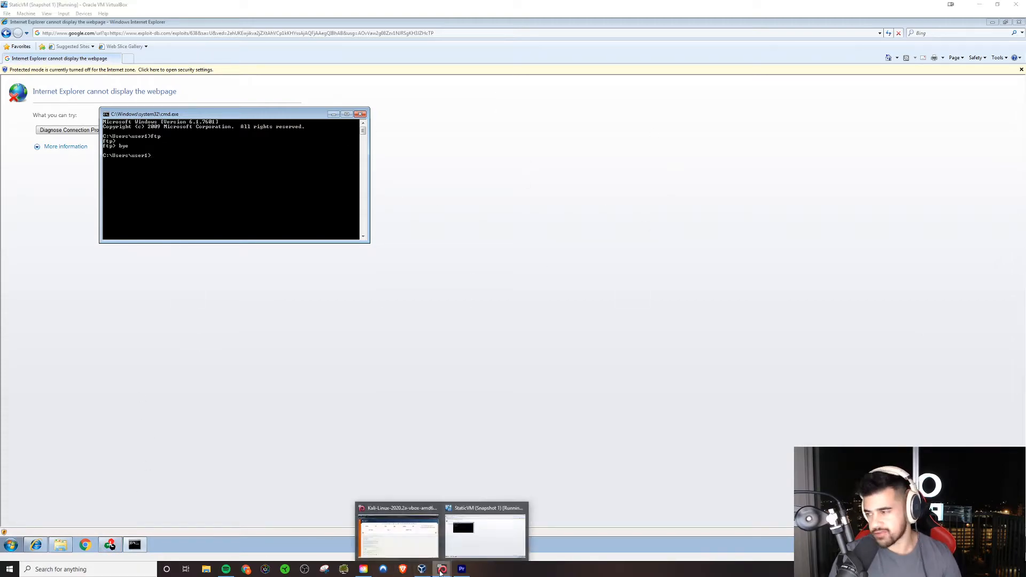
{"action": "mouse_move", "coordinate": [374, 541]}
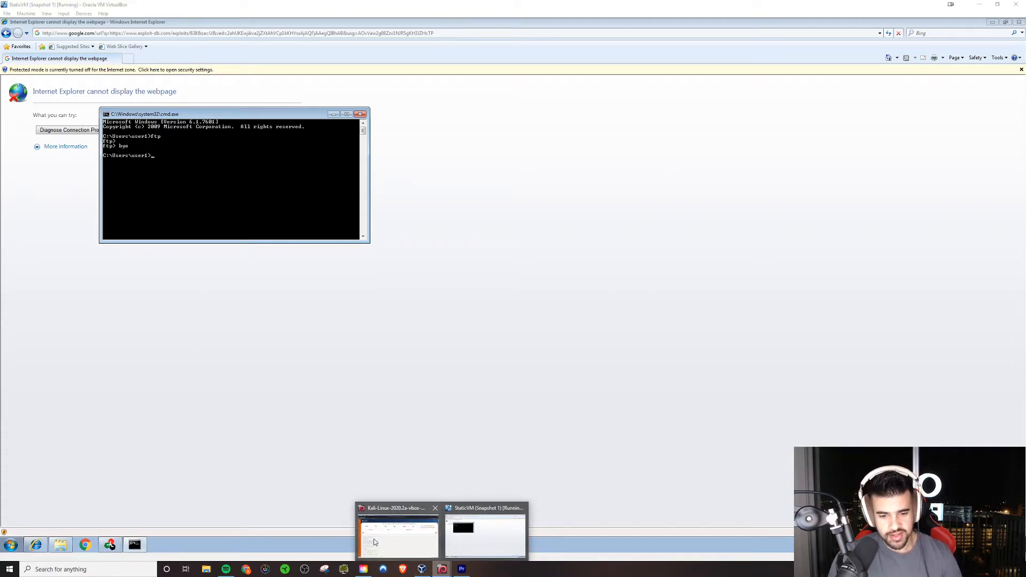
Switch from Internet Explorer to the Kali Linux virtual machine via the VirtualBox taskbar preview.
{"action": "left_click", "coordinate": [398, 534]}
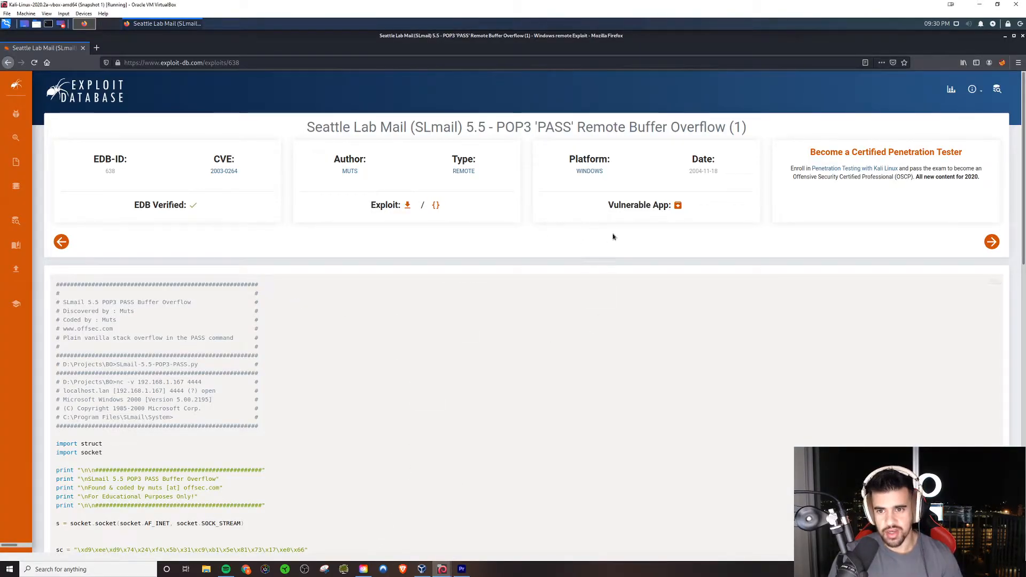
{"action": "mouse_move", "coordinate": [677, 205]}
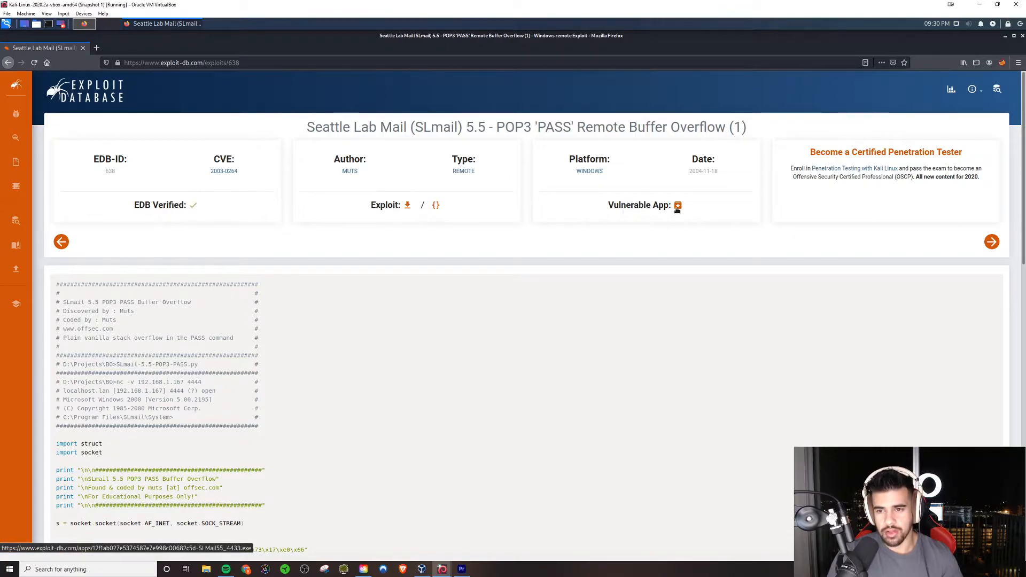
Download the vulnerable SLmail 5.5 installer from Exploit Database, saving it as a file.
{"action": "left_click", "coordinate": [677, 206]}
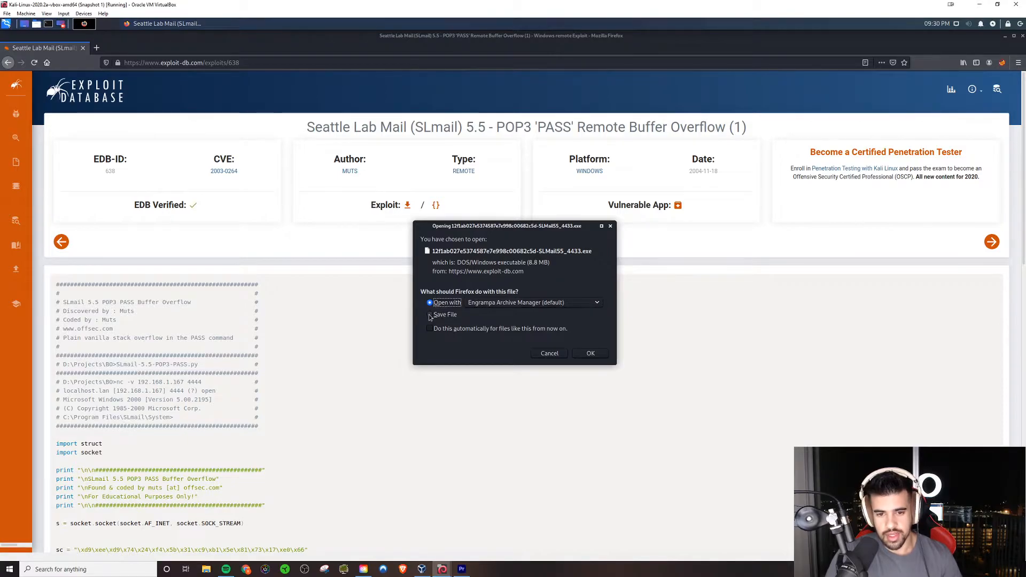
{"action": "left_click", "coordinate": [430, 314]}
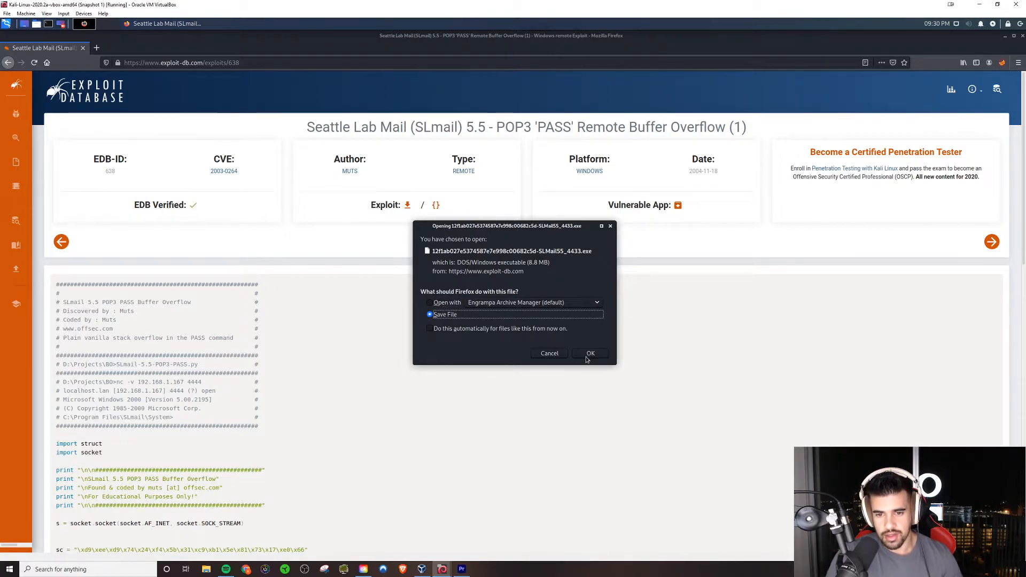
{"action": "left_click", "coordinate": [588, 352]}
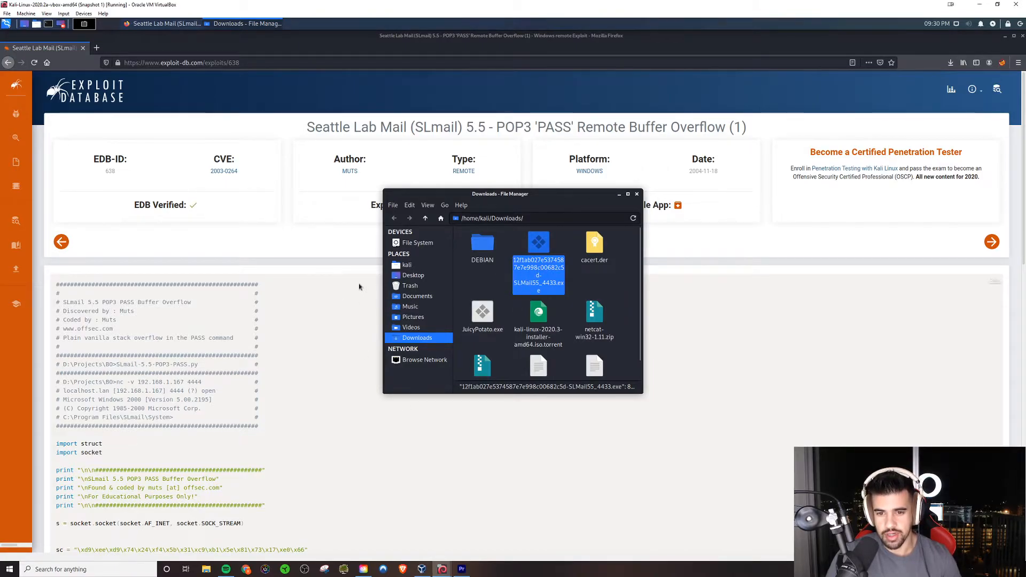
{"action": "mouse_move", "coordinate": [197, 136]}
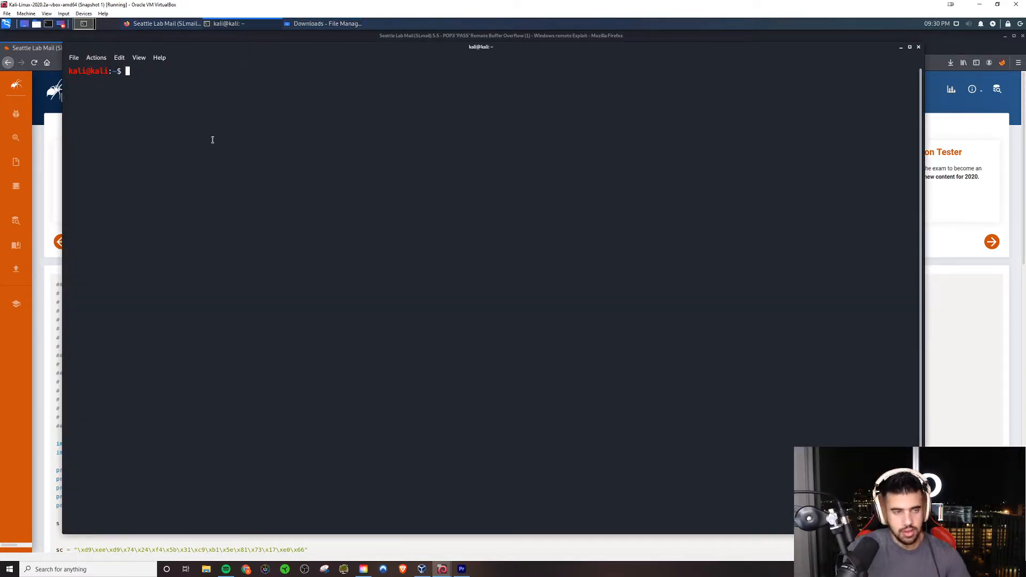
Become root with sudo su - and change into /home/kali/Downloads/.
{"action": "type", "text": "sudo su -"}
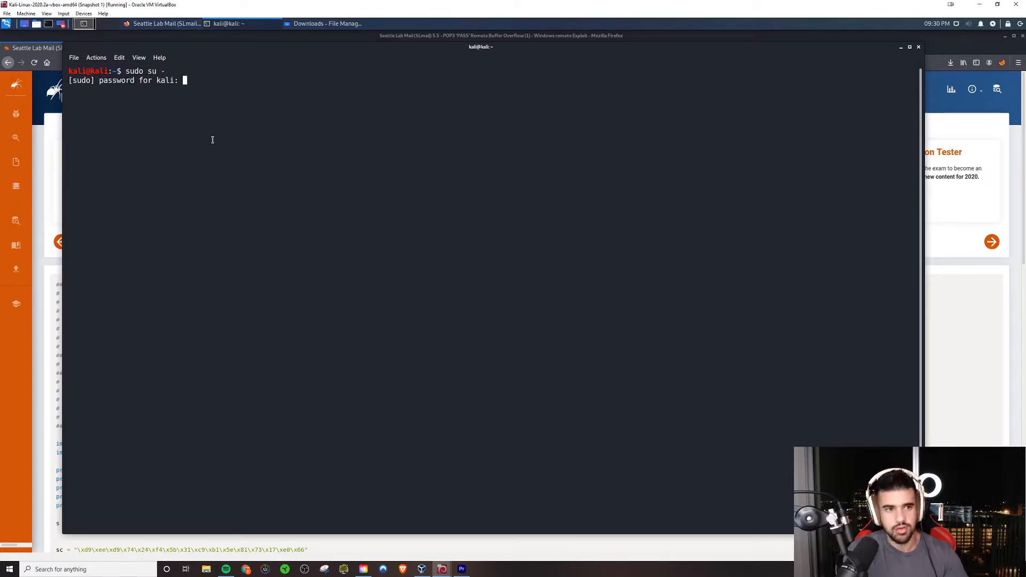
{"action": "type", "text": "cd"}
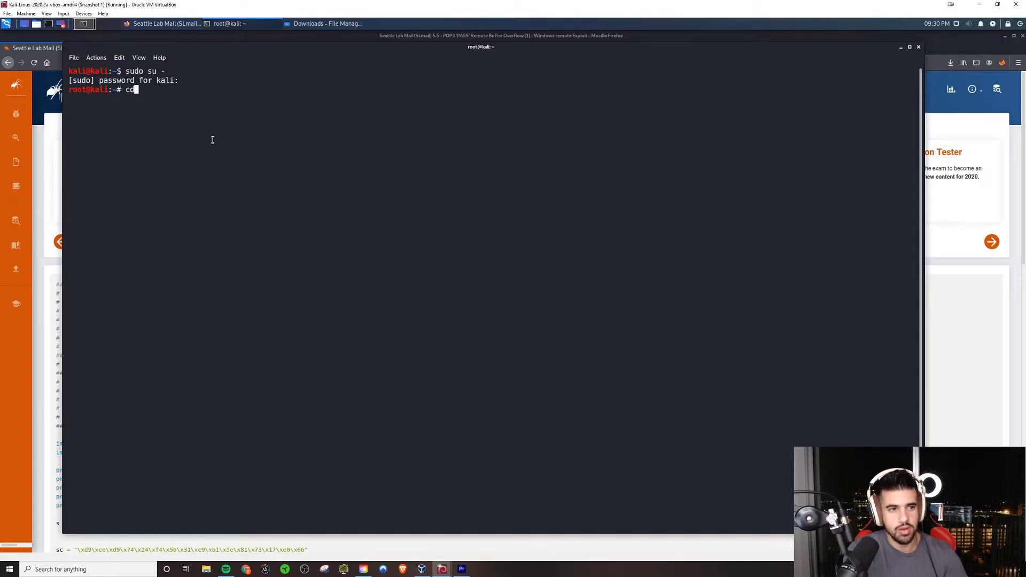
{"action": "type", "text": "/home"}
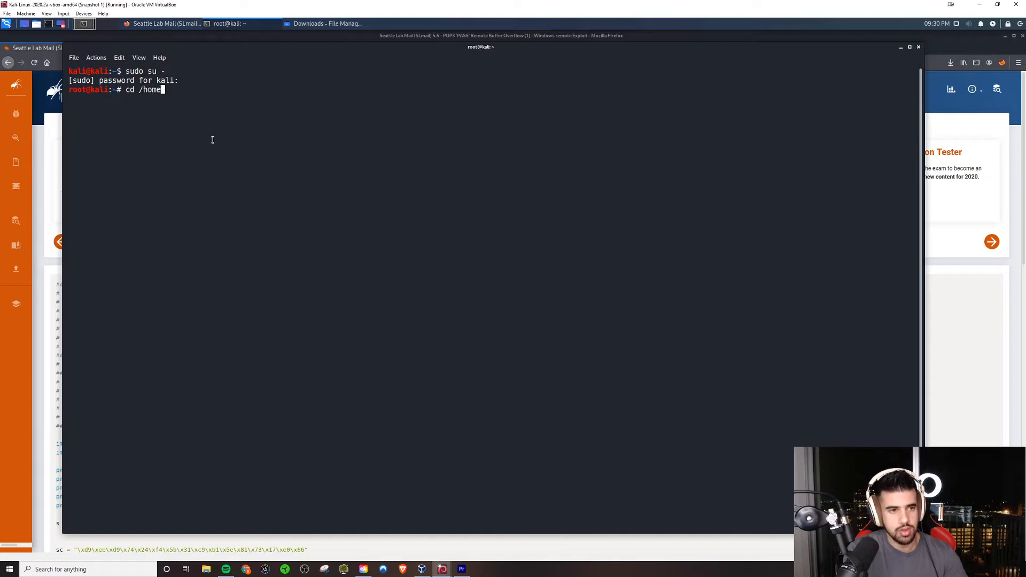
{"action": "type", "text": "/kali/Downloads/"}
{"action": "type", "text": "ls"}
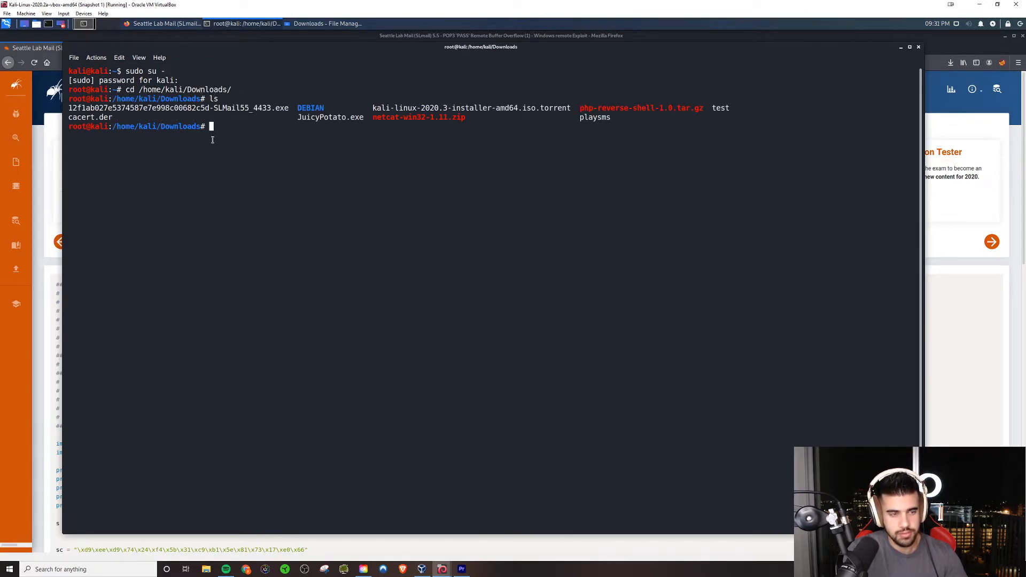
Rename the downloaded SLMail55_4433 installer to slmail.exe and identify it with file as a PE32 executable.
{"action": "type", "text": "mv 12f1ab027e5374587e7e998c00682c5d-SLMail55_4433.exe"}
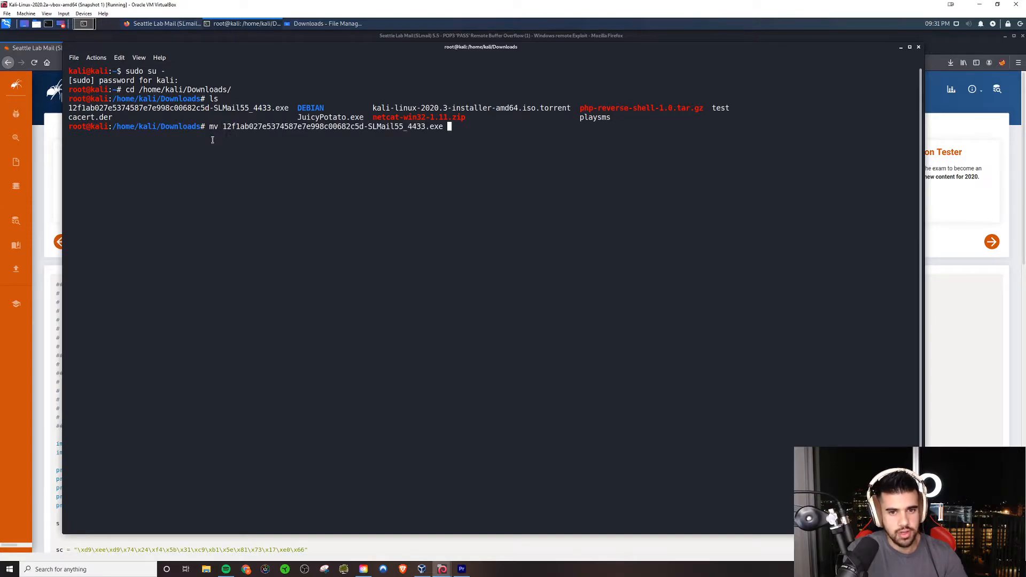
{"action": "type", "text": "slm"}
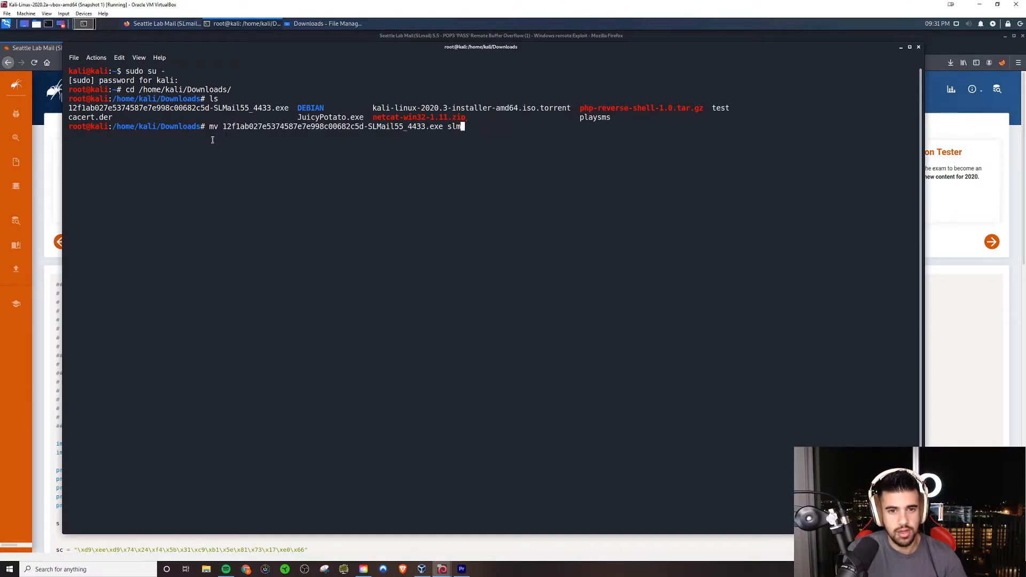
{"action": "type", "text": "ail.exe"}
{"action": "type", "text": "ls"}
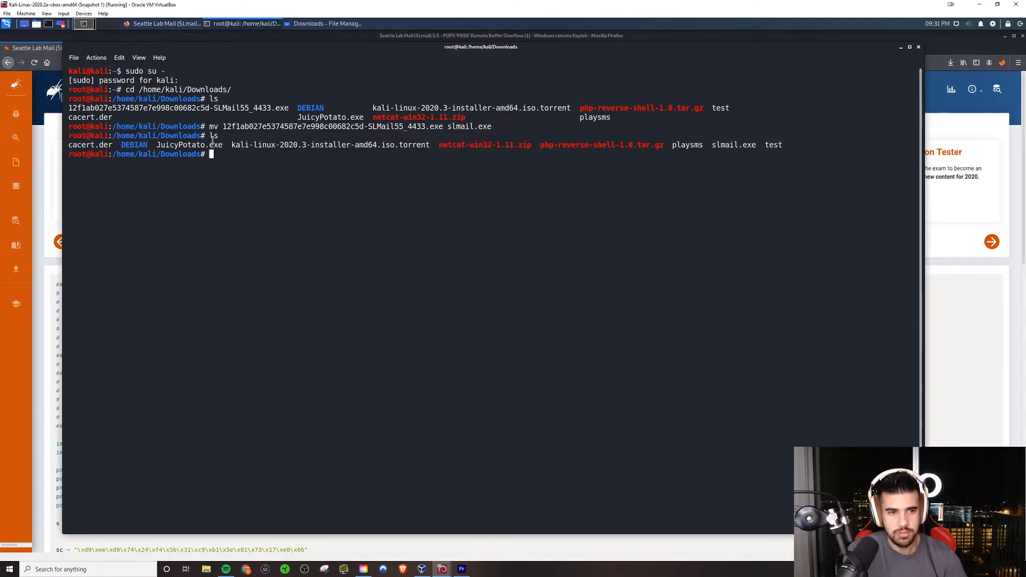
{"action": "type", "text": "file slmail.exe"}
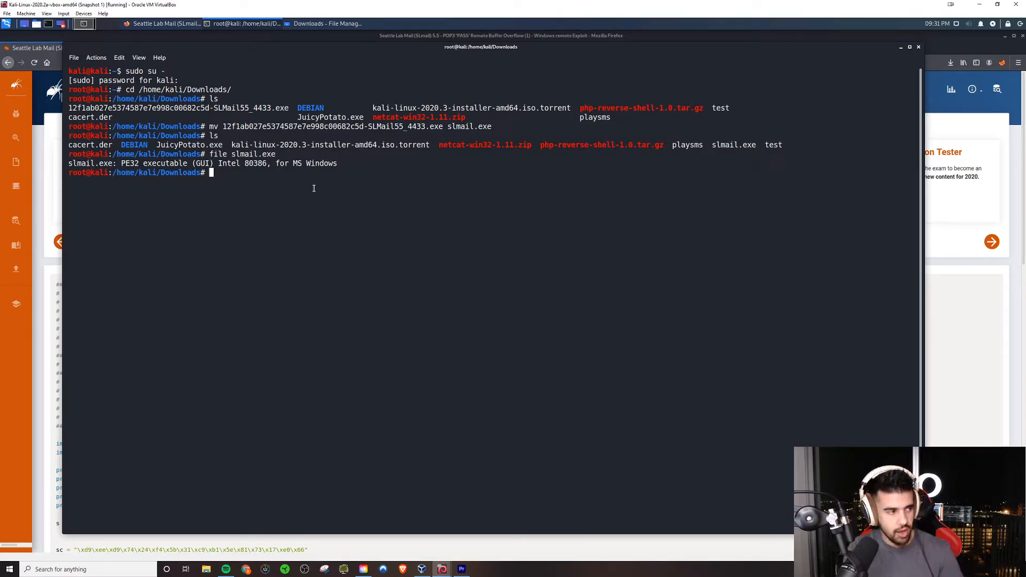
Start a Python pyftpdlib FTP server on port 21 serving the Downloads folder.
{"action": "type", "text": "python"}
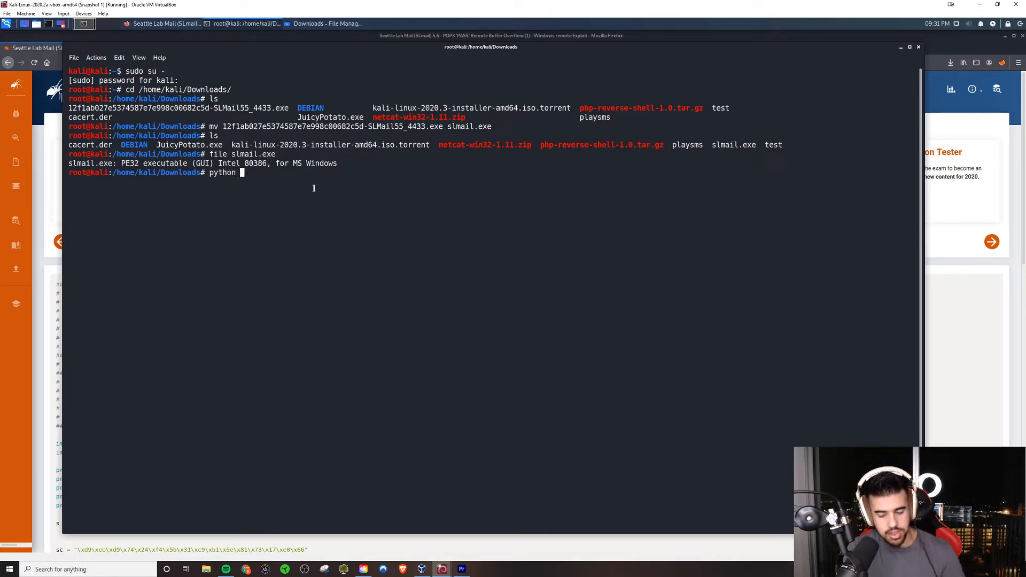
{"action": "type", "text": "-m py"}
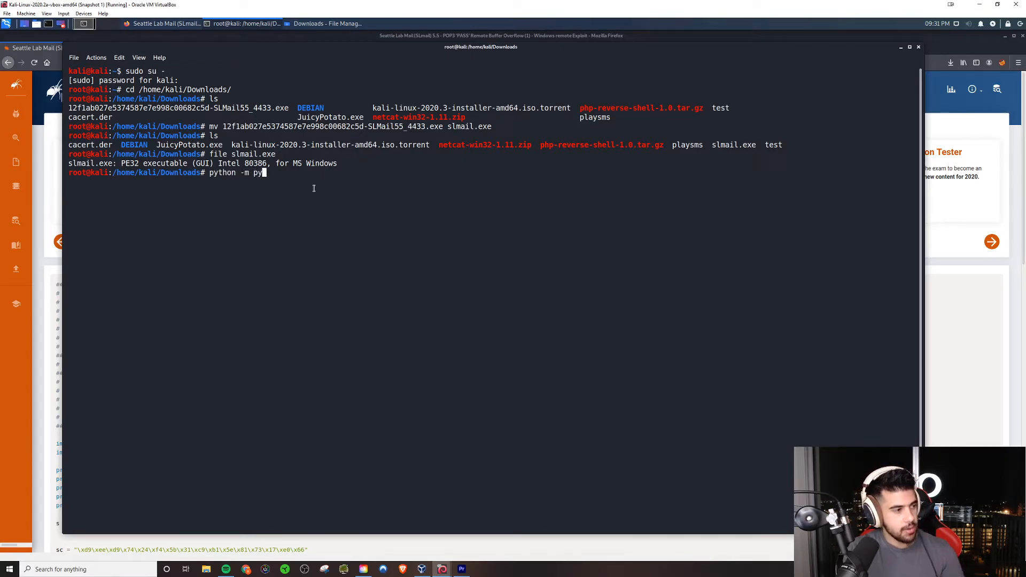
{"action": "type", "text": "ftpd"}
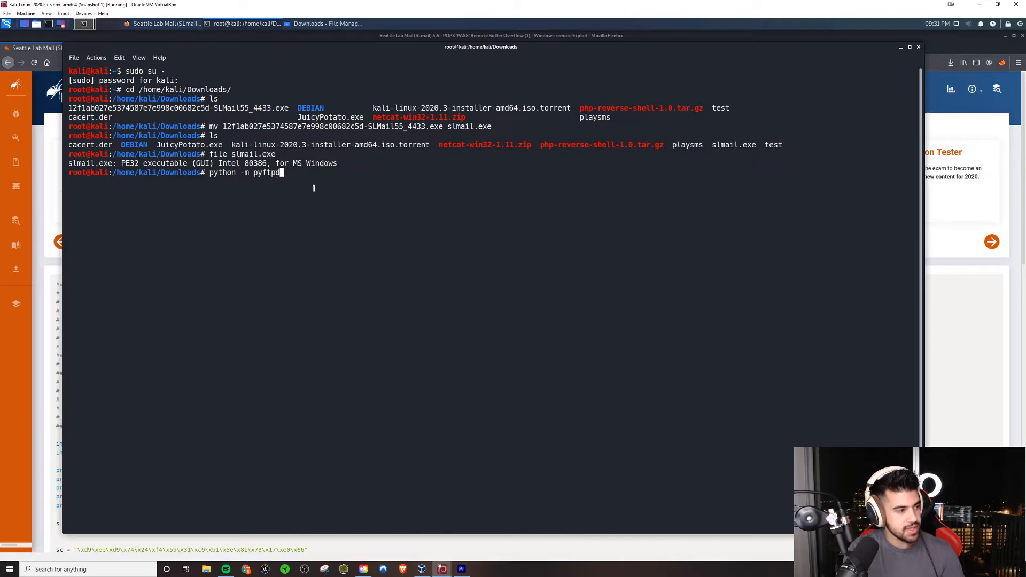
{"action": "type", "text": "l;"}
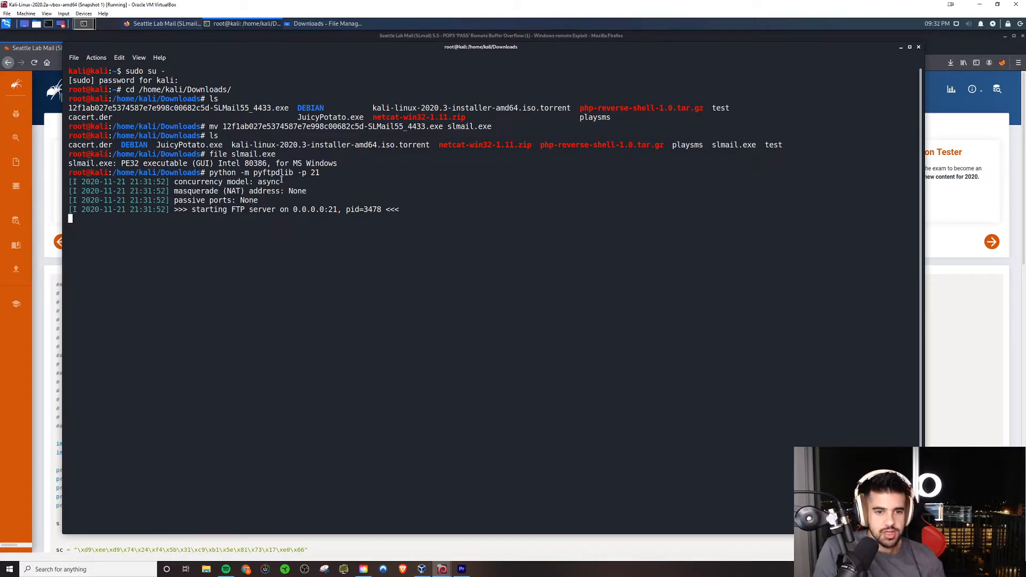
{"action": "mouse_move", "coordinate": [413, 257]}
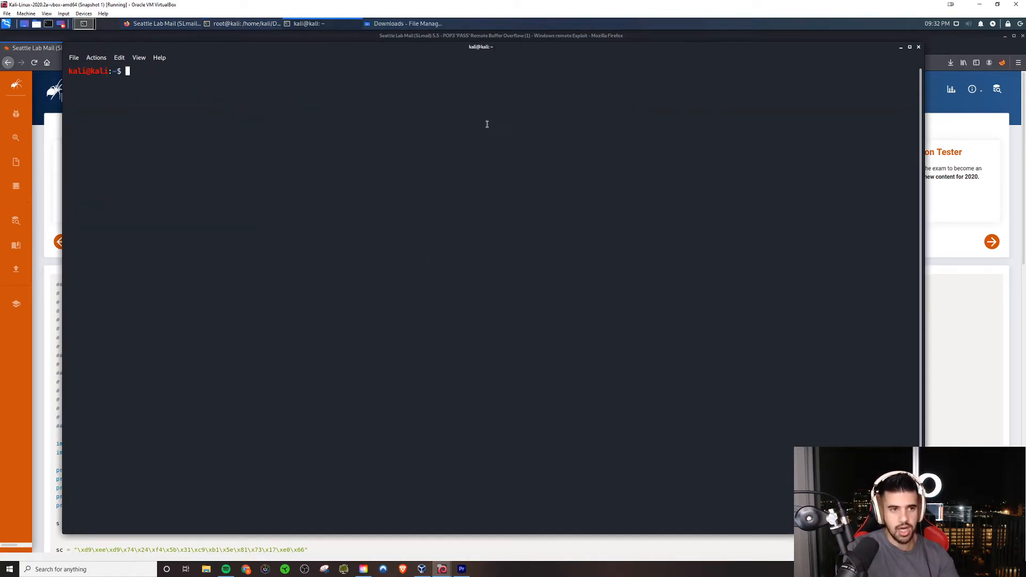
Run ip addr show and pick out the eth0 address 192.168.1.103.
{"action": "type", "text": "ip addr show"}
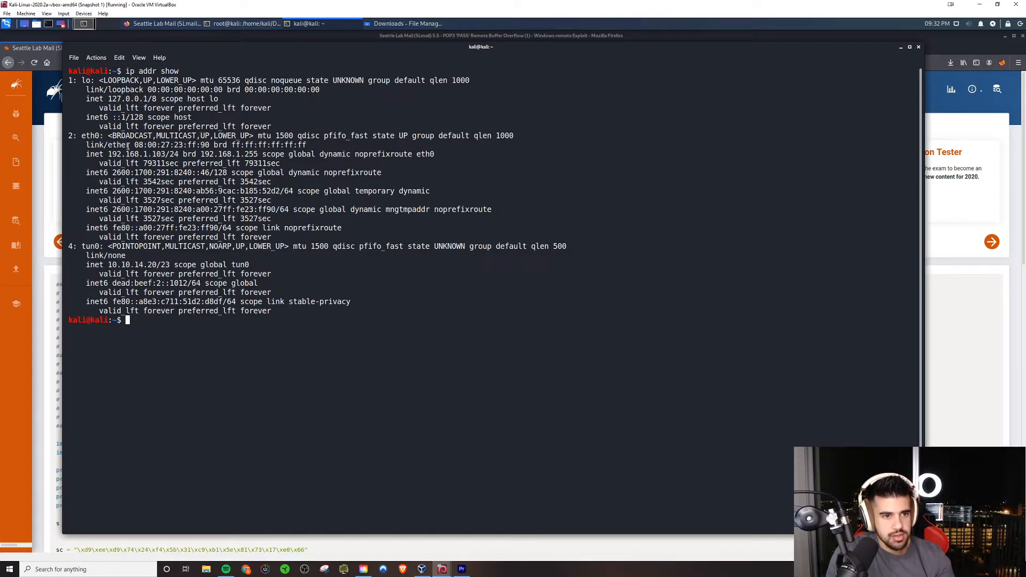
{"action": "double_click", "coordinate": [130, 154]}
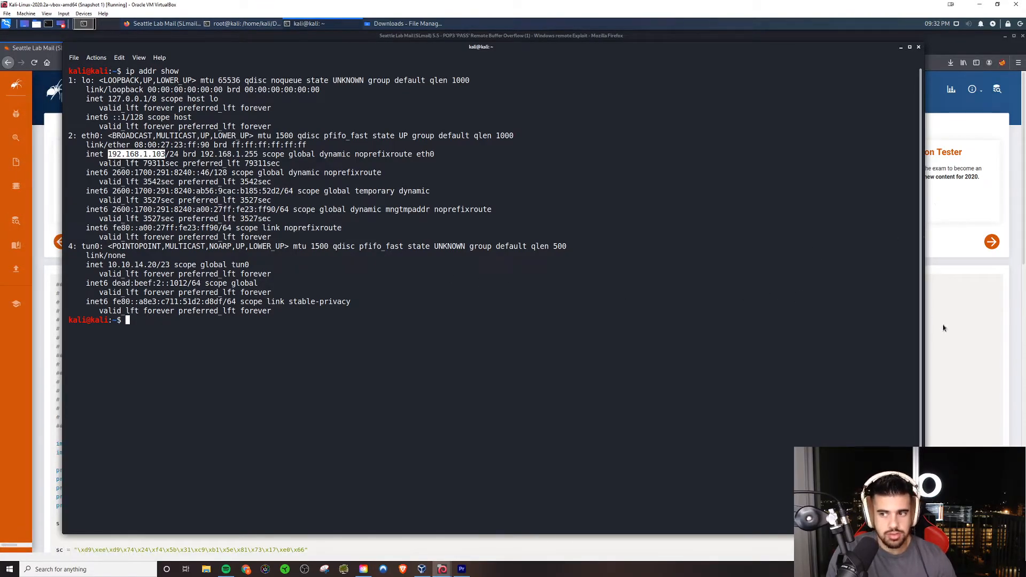
{"action": "left_click", "coordinate": [406, 23]}
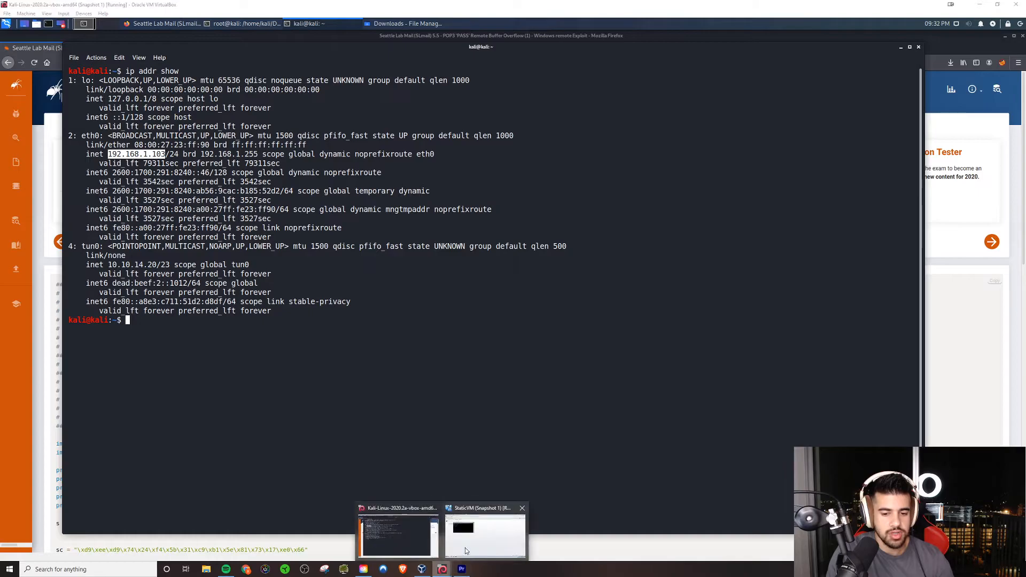
Switch to the Windows 7 VM and check its network configuration with ipconfig.
{"action": "left_click", "coordinate": [484, 533]}
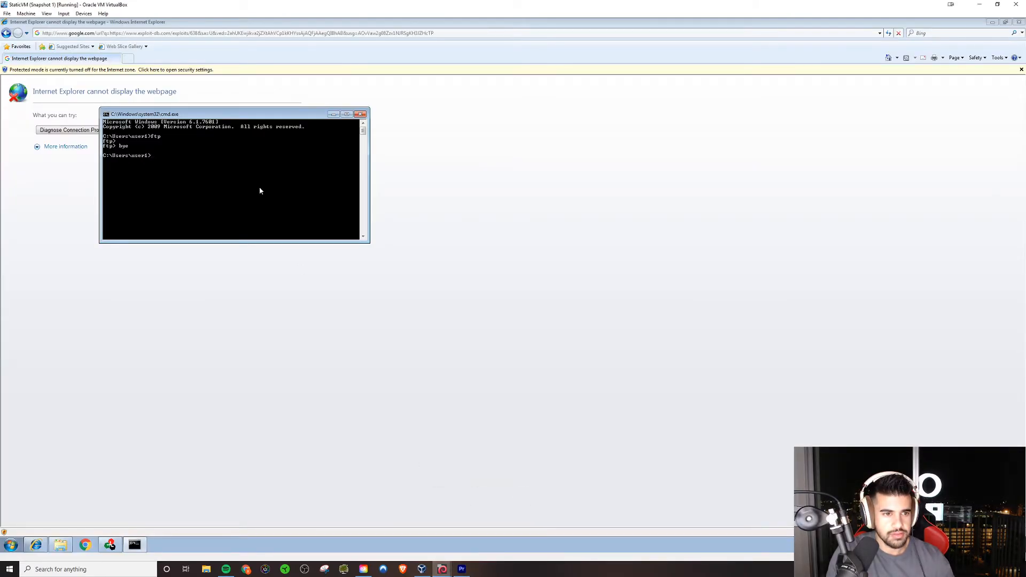
{"action": "type", "text": "i"}
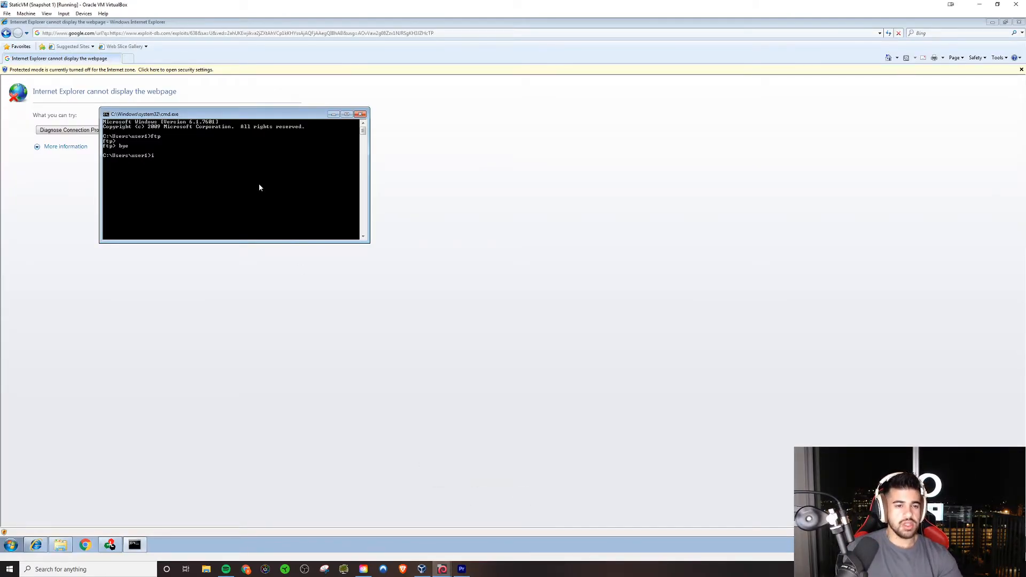
{"action": "type", "text": "pconfig"}
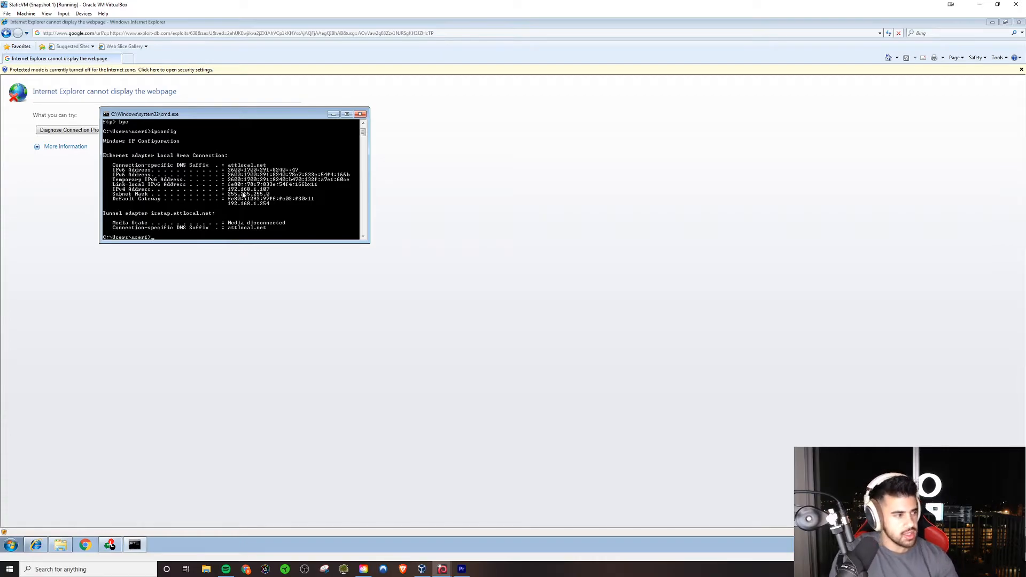
Connect by ftp to 192.168.1.103 and log in anonymously.
{"action": "type", "text": "ftp"}
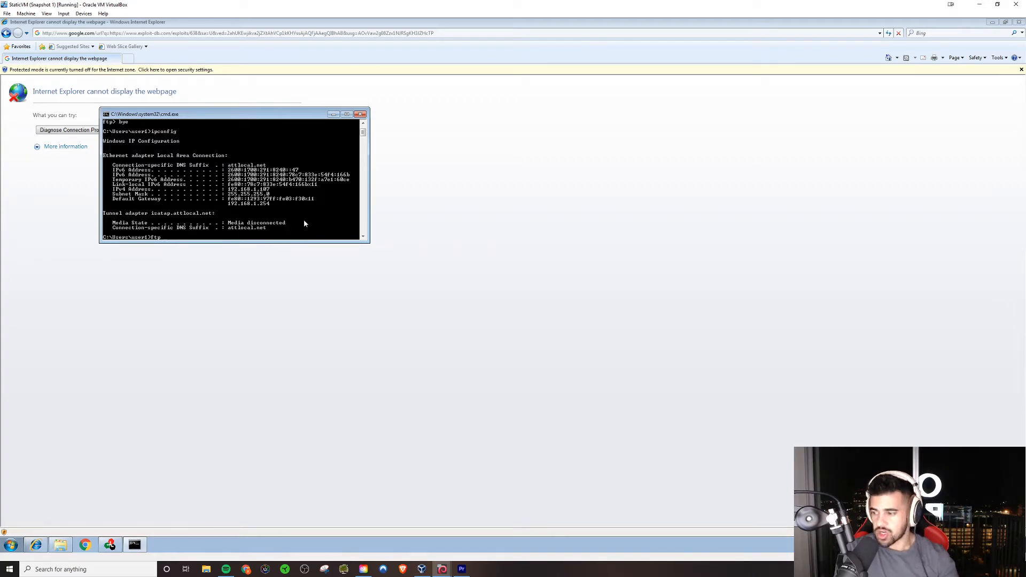
{"action": "type", "text": "192.168.1.103"}
{"action": "type", "text": "anonymous"}
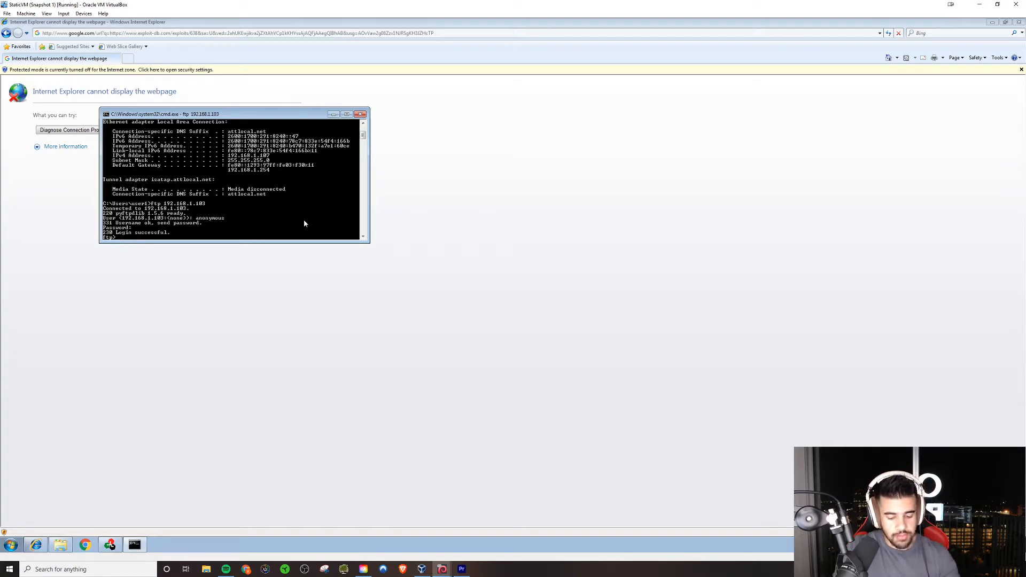
{"action": "type", "text": "bin"}
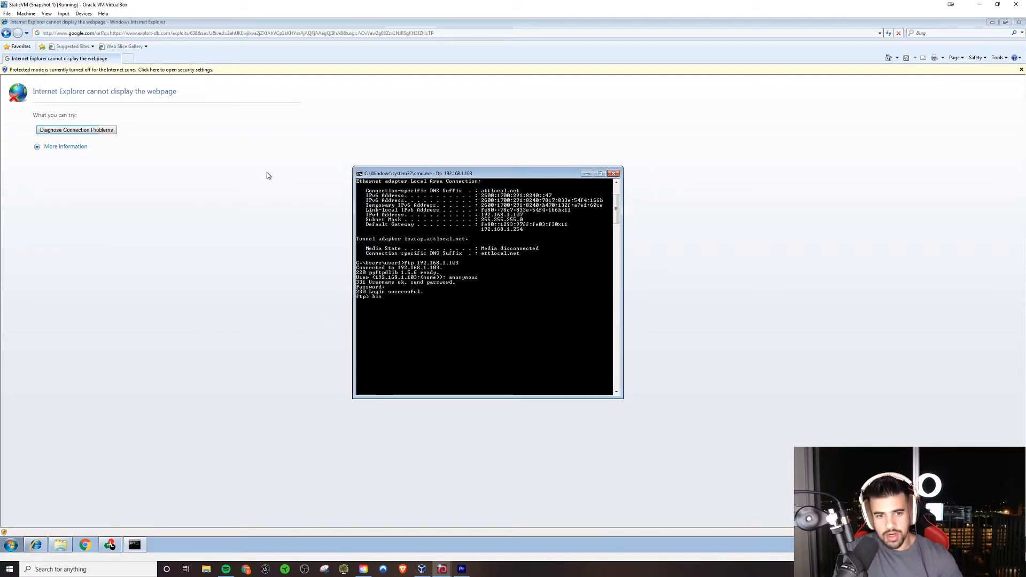
Switch the FTP session to binary mode, list the server files and allow ftp through the Windows firewall.
{"action": "type", "text": "binary"}
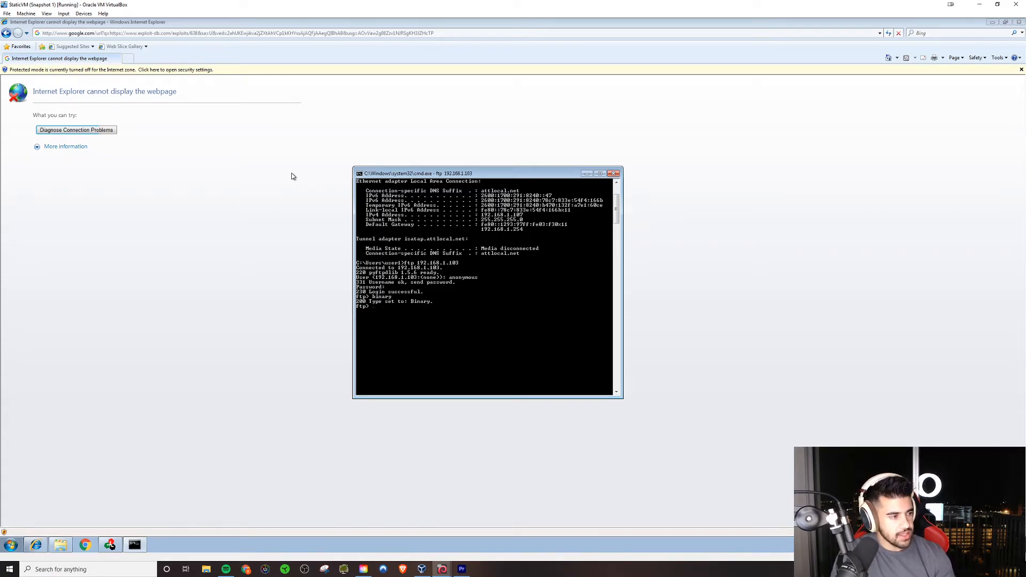
{"action": "type", "text": "l"}
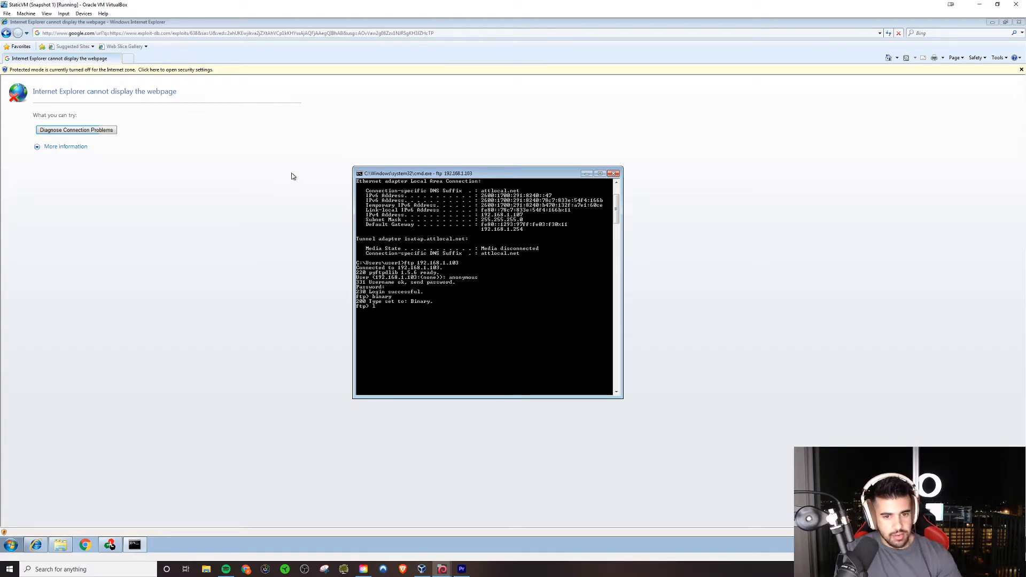
{"action": "type", "text": "dir"}
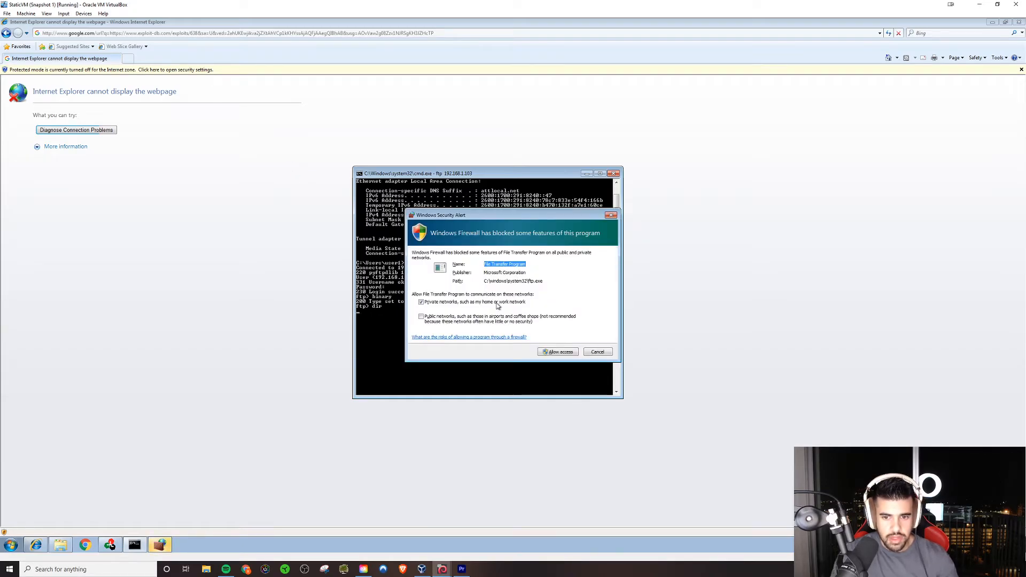
{"action": "left_click", "coordinate": [422, 317]}
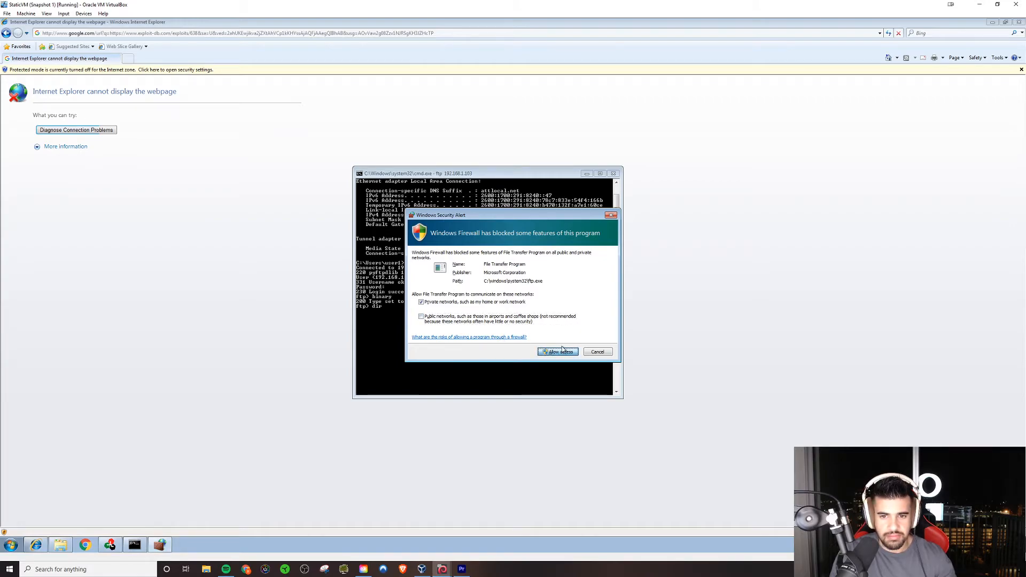
{"action": "left_click", "coordinate": [557, 351]}
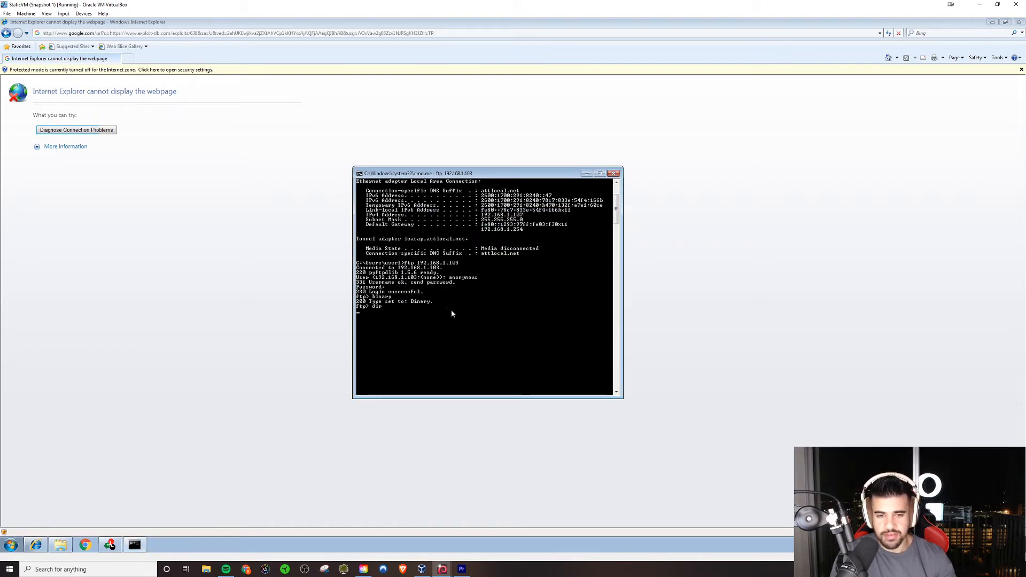
Download slmail.exe from the FTP server into the user1 home folder.
{"action": "key", "text": "Return"}
{"action": "type", "text": "get slmail.e"}
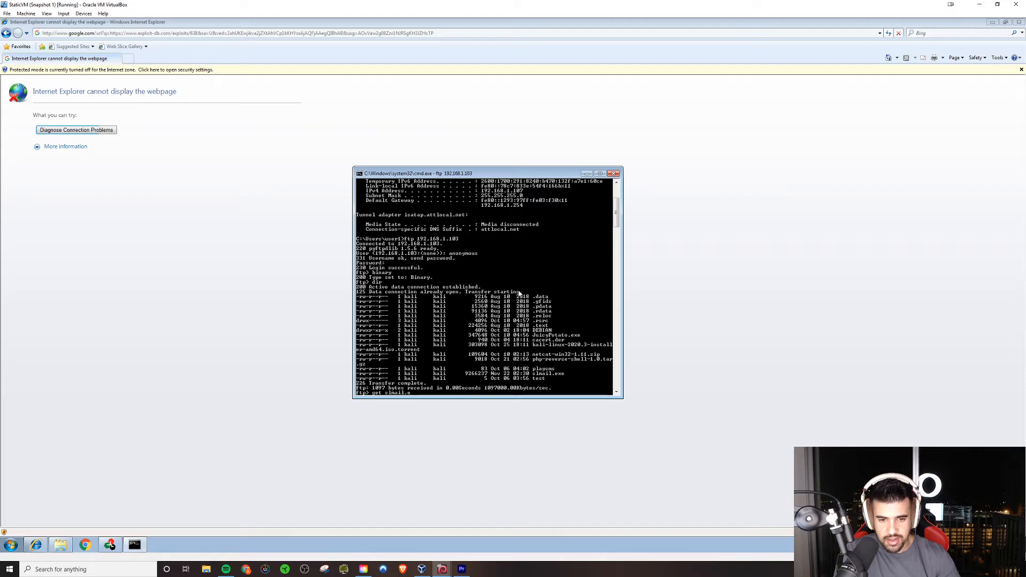
{"action": "key", "text": "Return"}
{"action": "type", "text": "dir"}
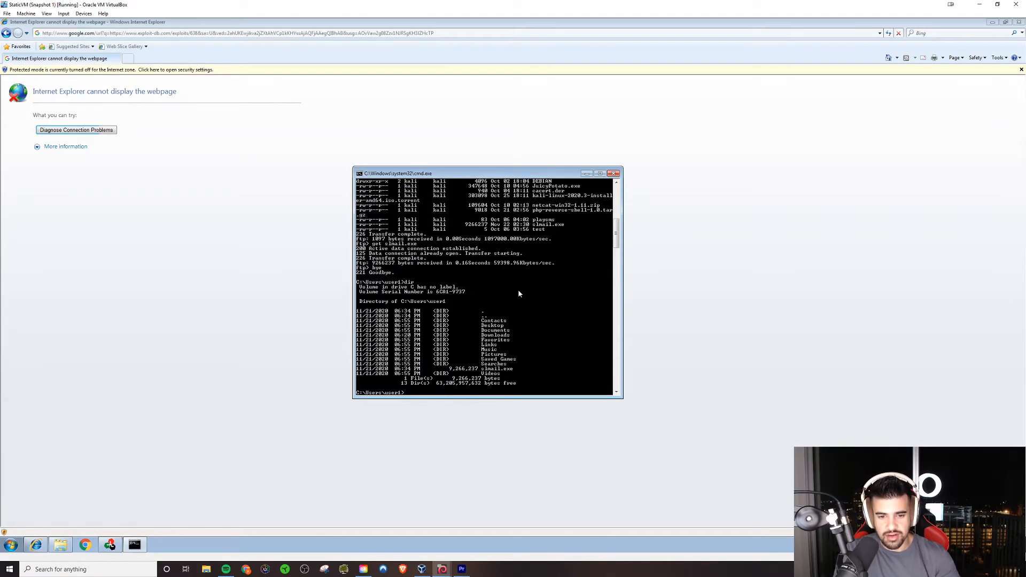
{"action": "mouse_move", "coordinate": [518, 286]}
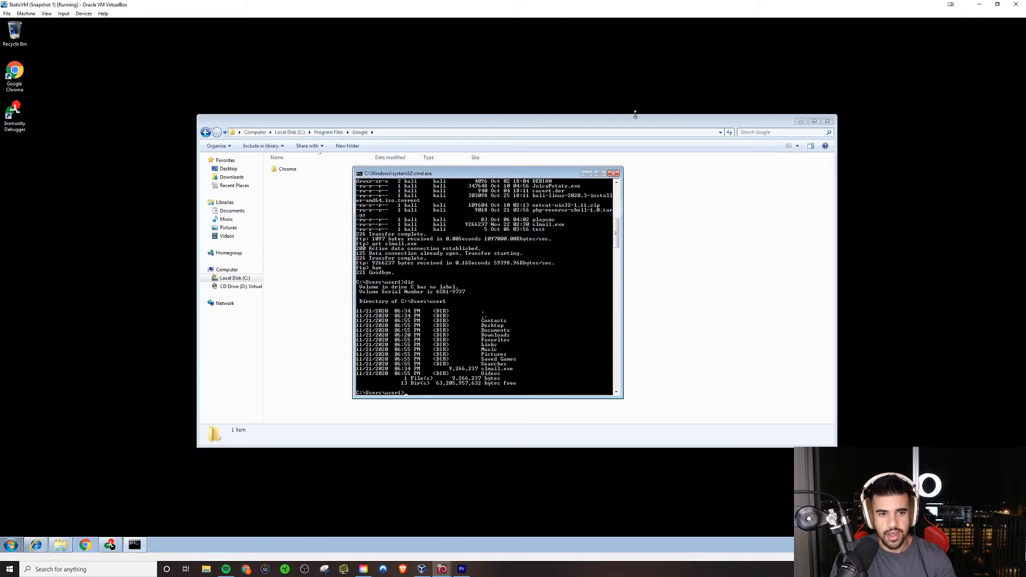
Minimize the command prompt and browse Windows Explorer to C:\Users\user1 showing slmail.
{"action": "left_click", "coordinate": [613, 173]}
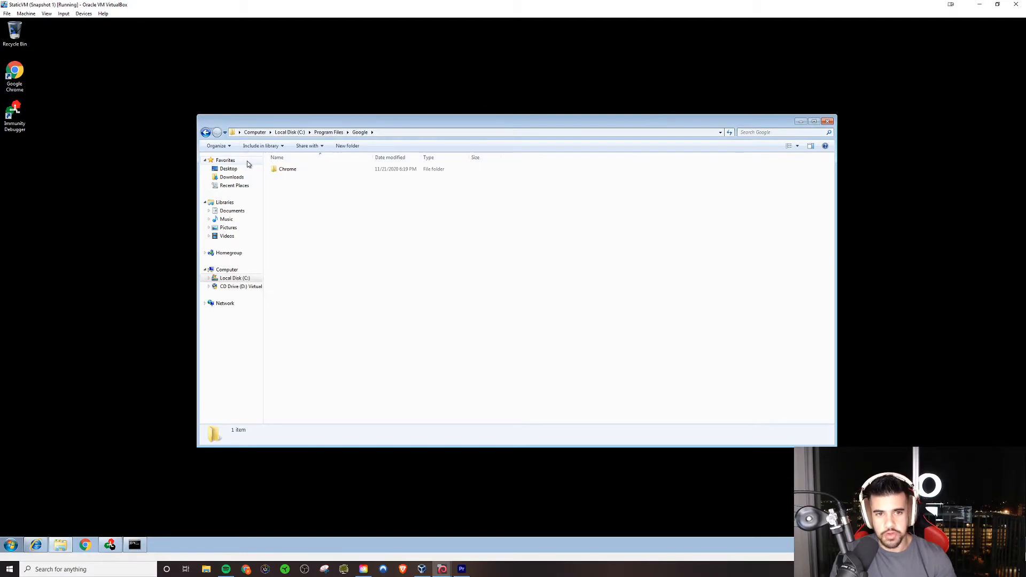
{"action": "mouse_move", "coordinate": [172, 154]}
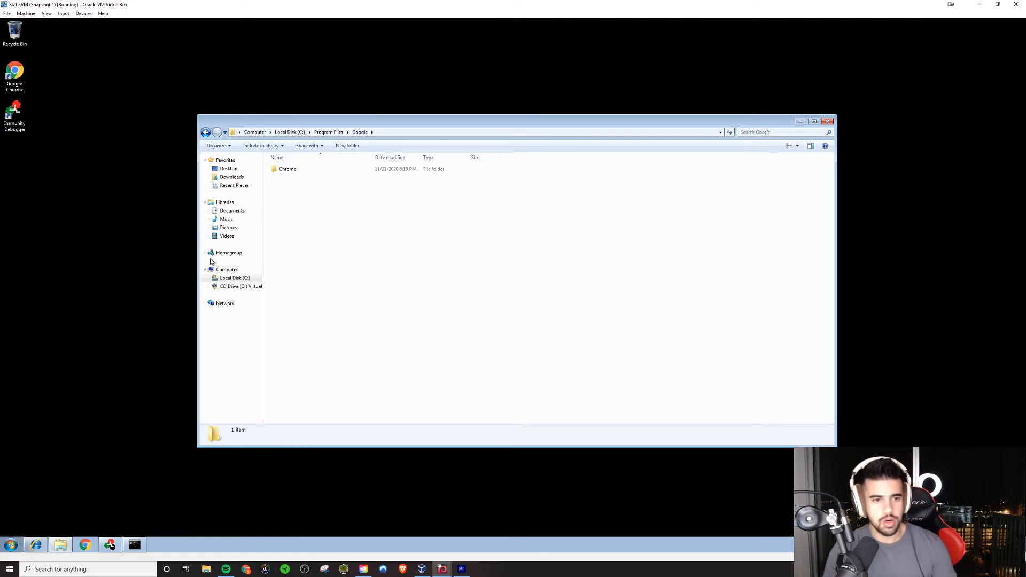
{"action": "left_click", "coordinate": [234, 278]}
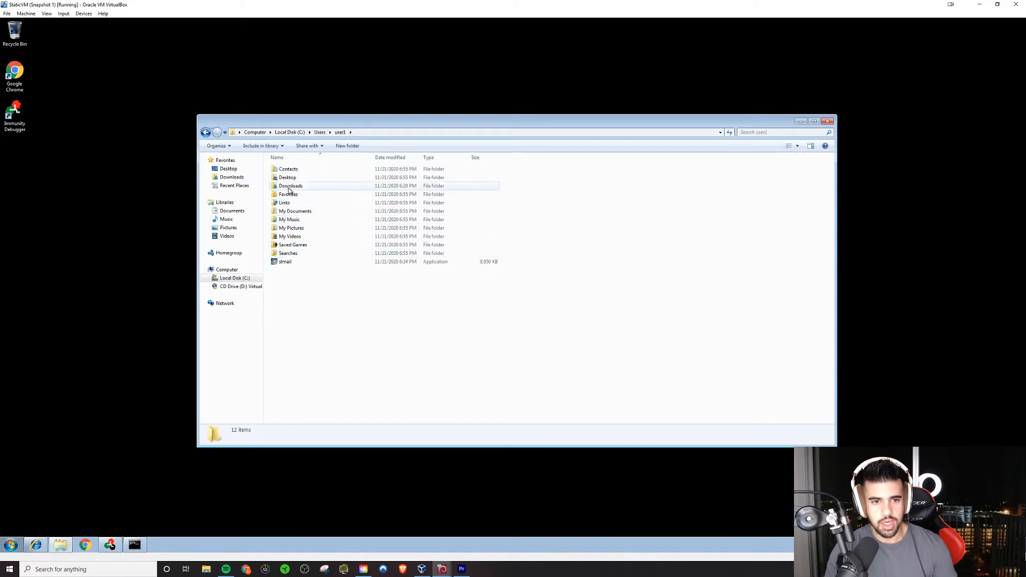
{"action": "double_click", "coordinate": [290, 186]}
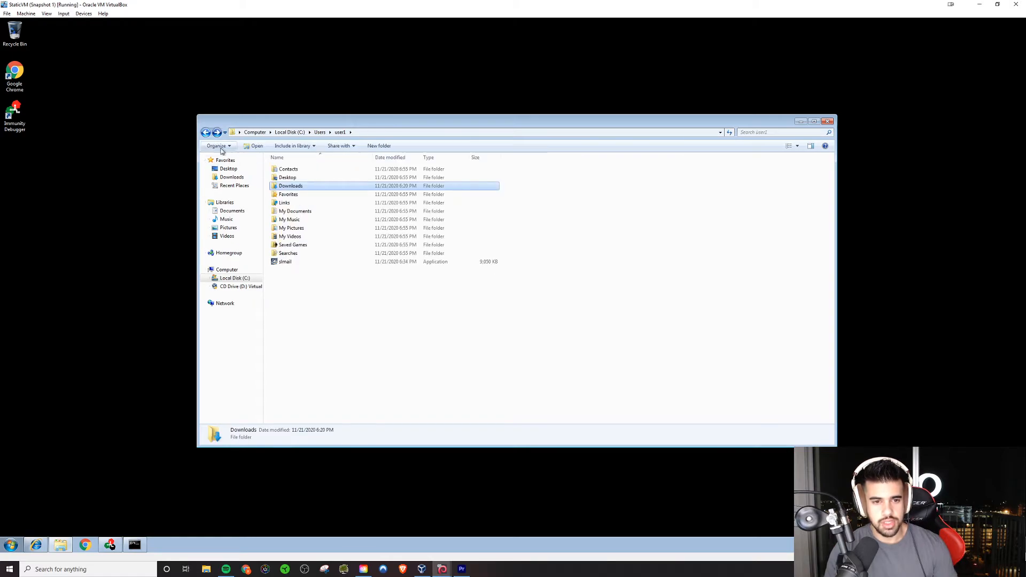
{"action": "mouse_move", "coordinate": [286, 261]}
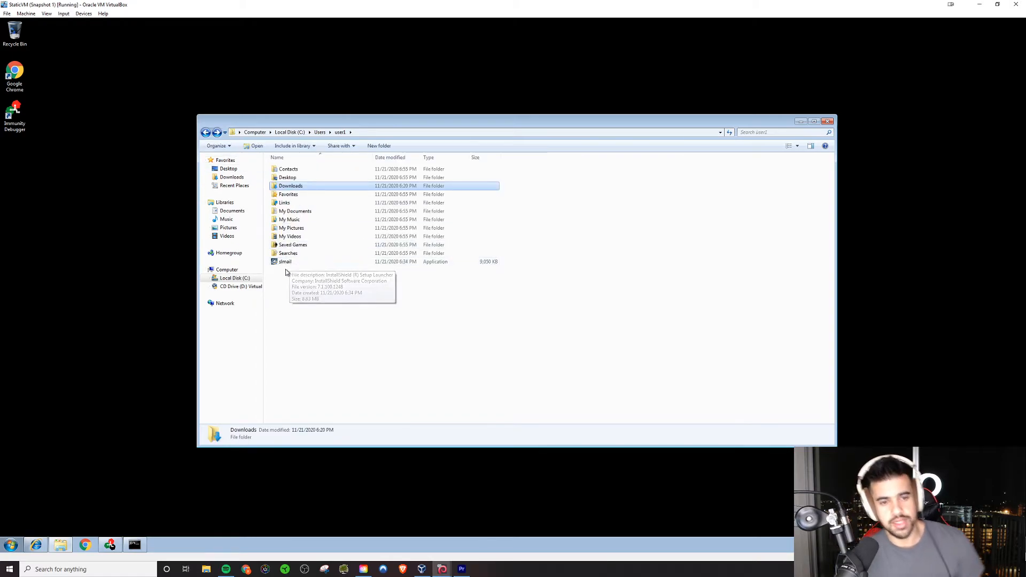
{"action": "mouse_move", "coordinate": [327, 286]}
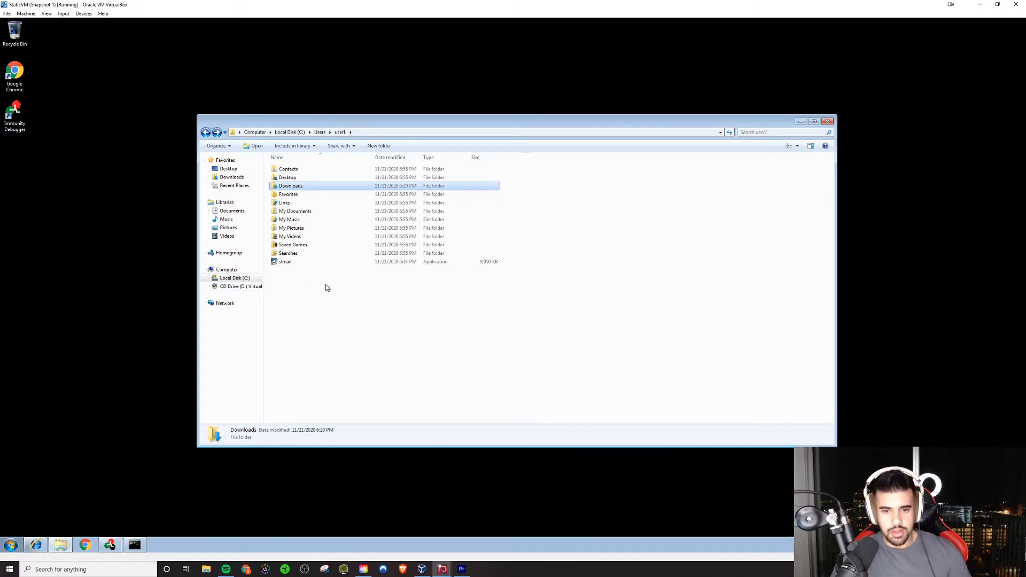
{"action": "mouse_move", "coordinate": [302, 285]}
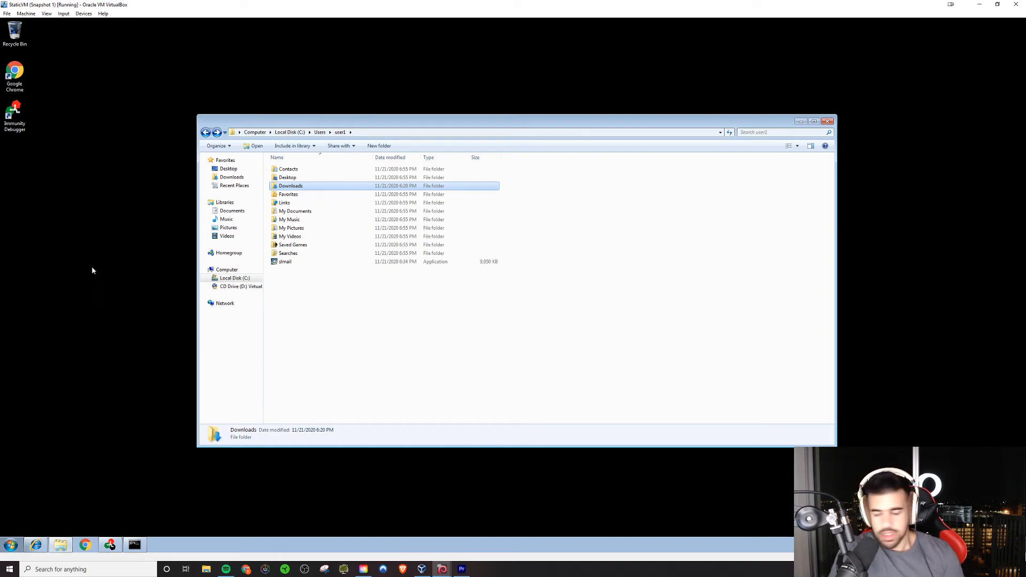
{"action": "mouse_move", "coordinate": [93, 260]}
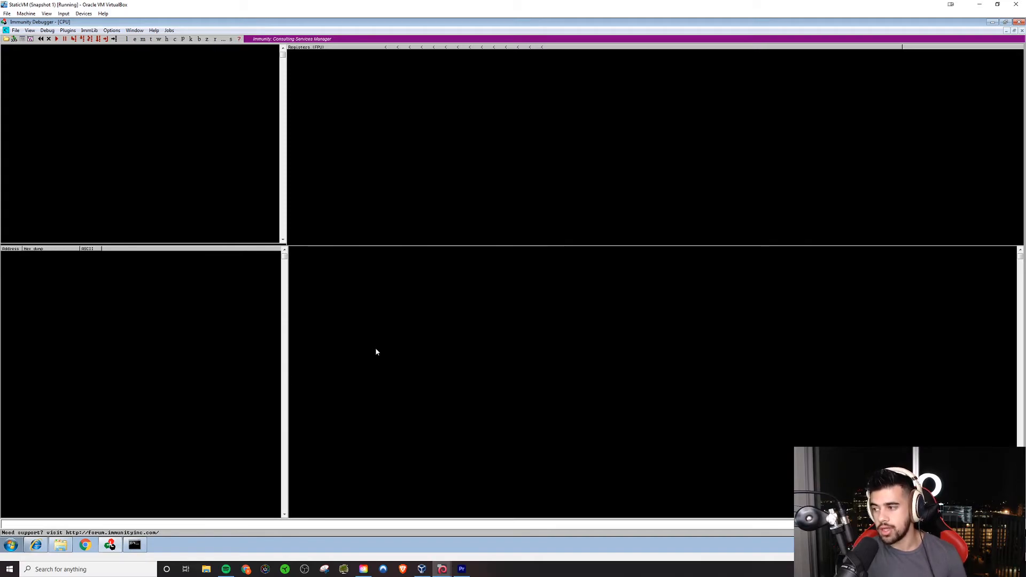
{"action": "mouse_move", "coordinate": [138, 202]}
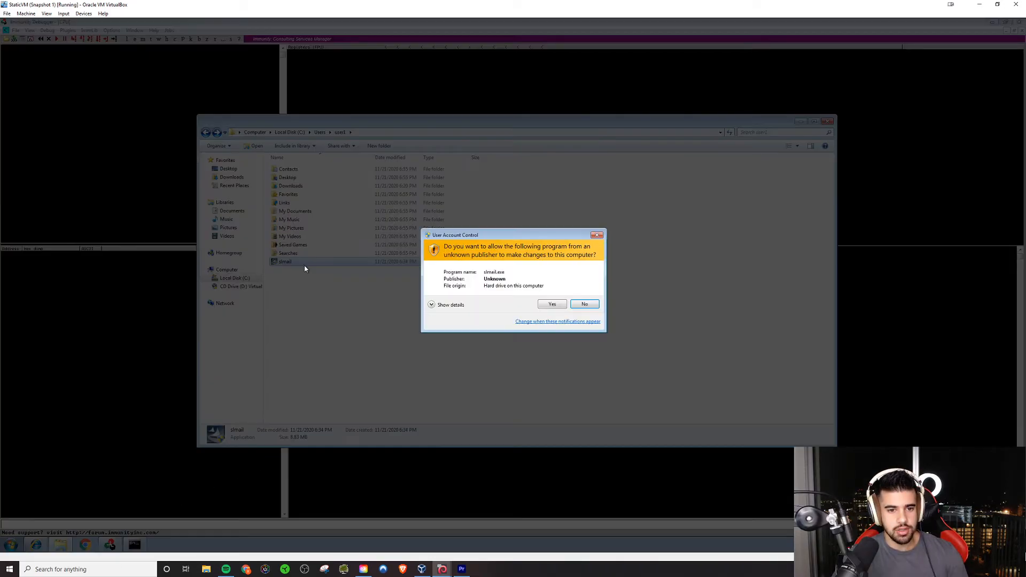
Approve the UAC prompt and launch the SLmail installer to its InstallShield welcome page.
{"action": "left_click", "coordinate": [552, 304]}
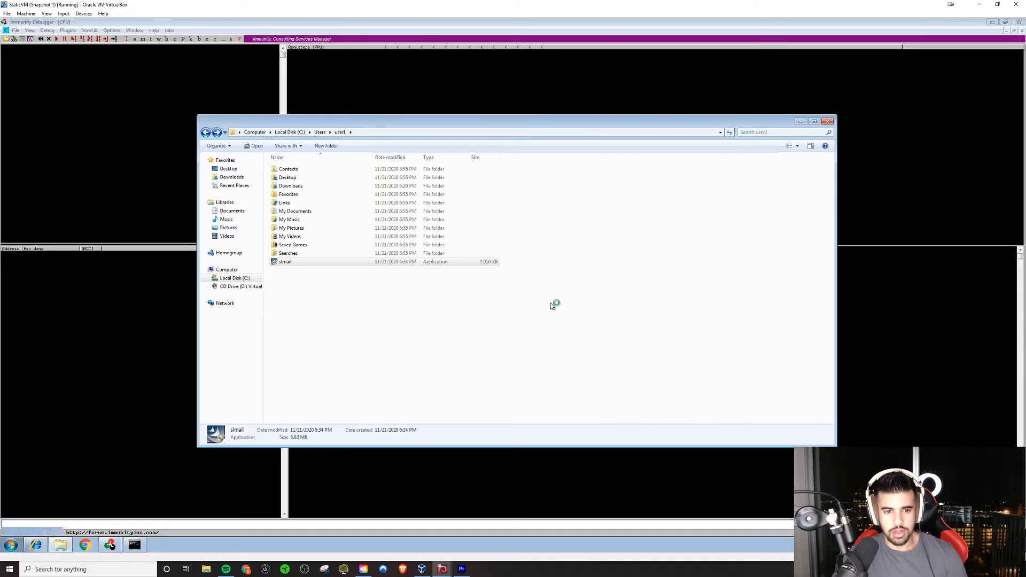
{"action": "double_click", "coordinate": [284, 261]}
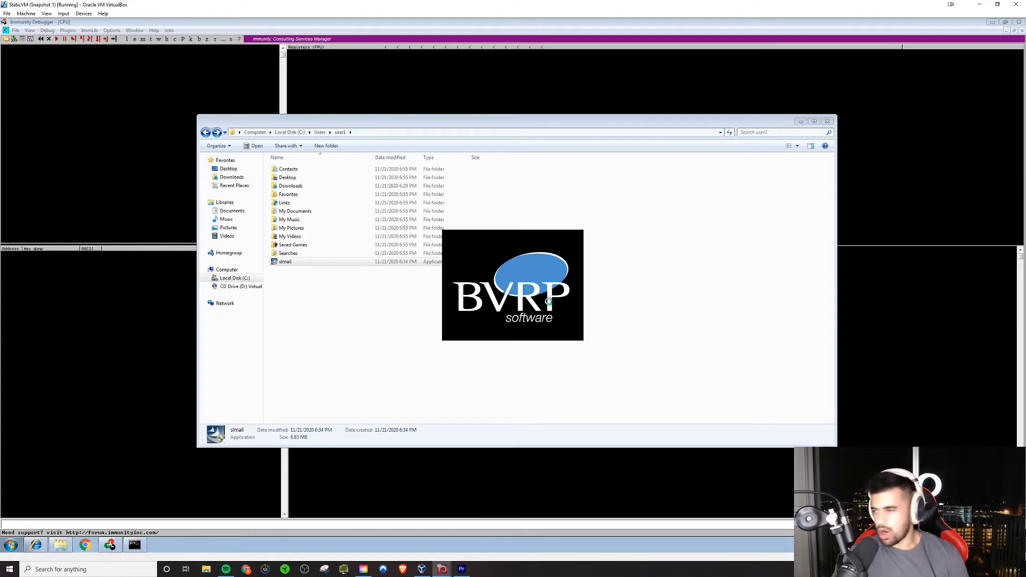
{"action": "double_click", "coordinate": [284, 261]}
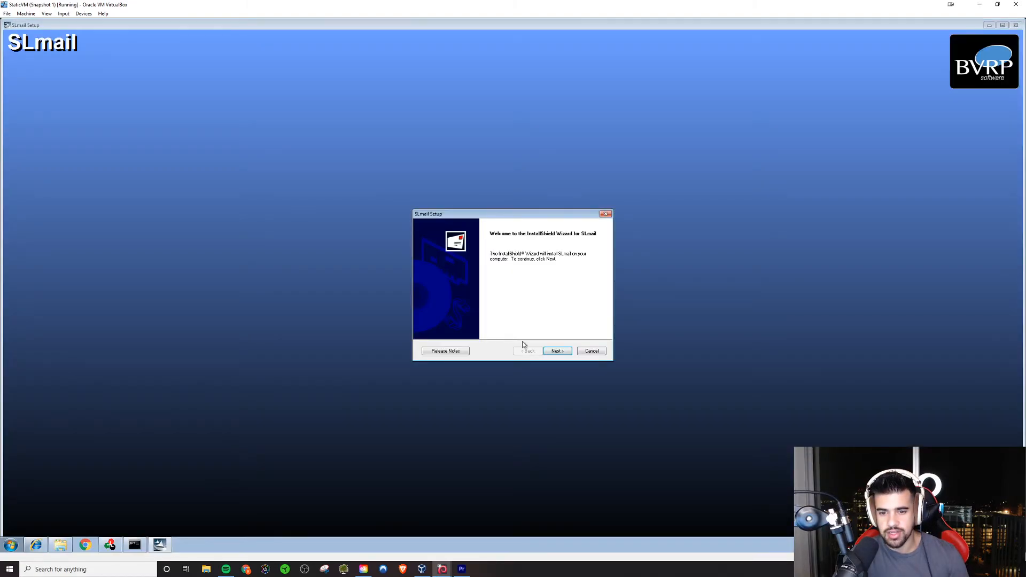
Advance through welcome, contact info, evaluation version, host name/IP and listen-on-all-IPs pages with defaults.
{"action": "left_click", "coordinate": [556, 351]}
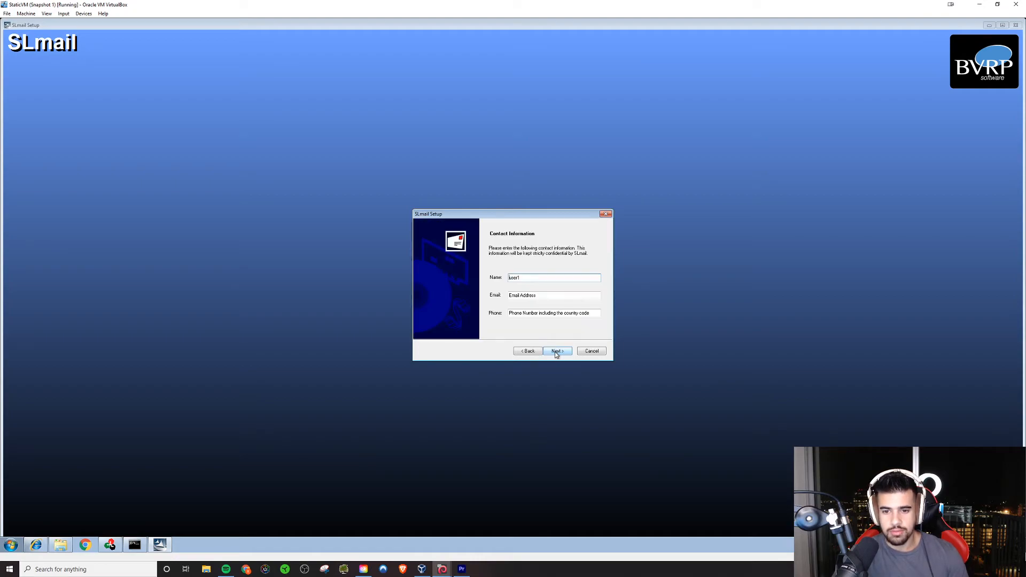
{"action": "left_click", "coordinate": [556, 351]}
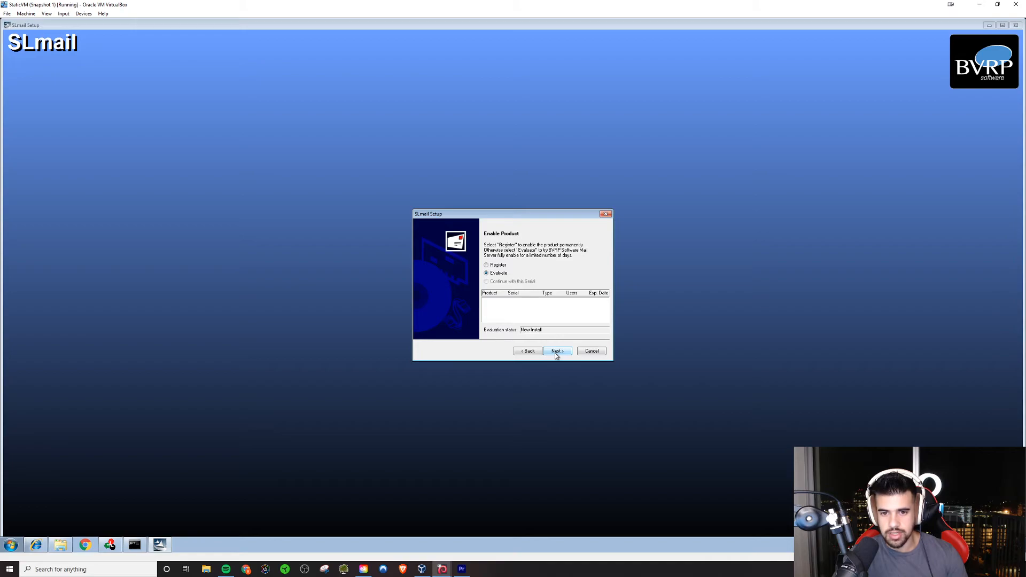
{"action": "left_click", "coordinate": [557, 350]}
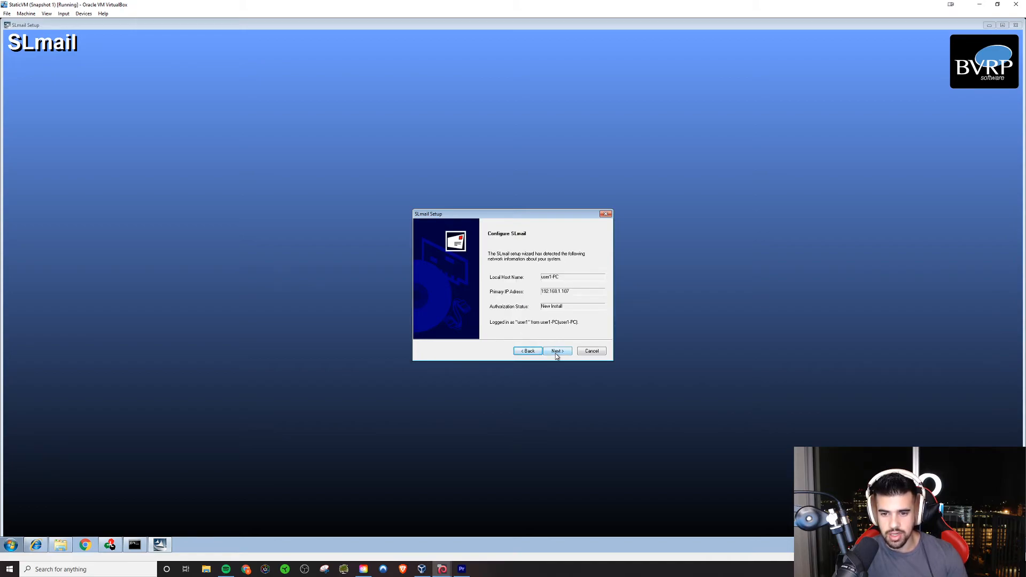
{"action": "left_click", "coordinate": [556, 350]}
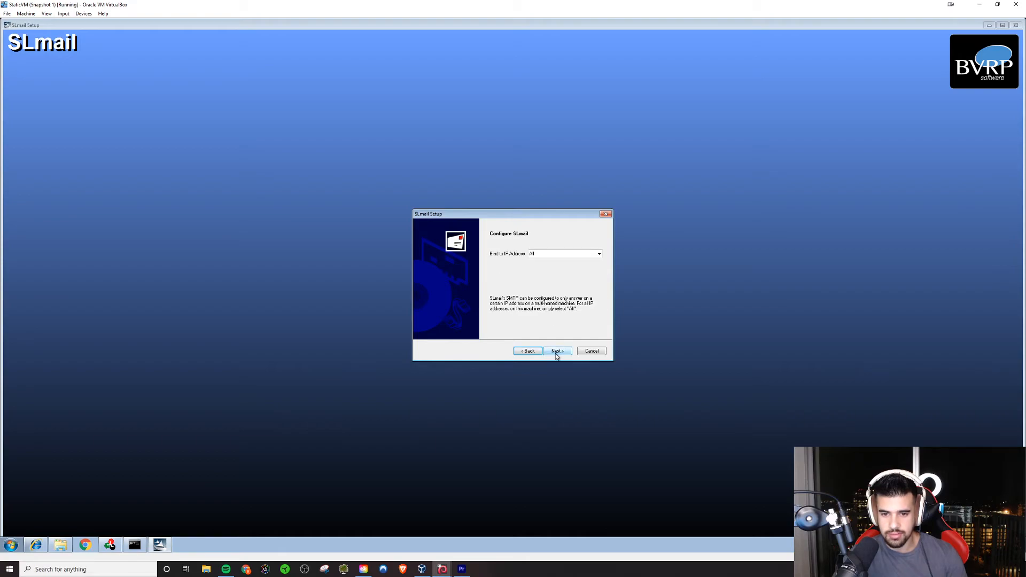
{"action": "left_click", "coordinate": [557, 351]}
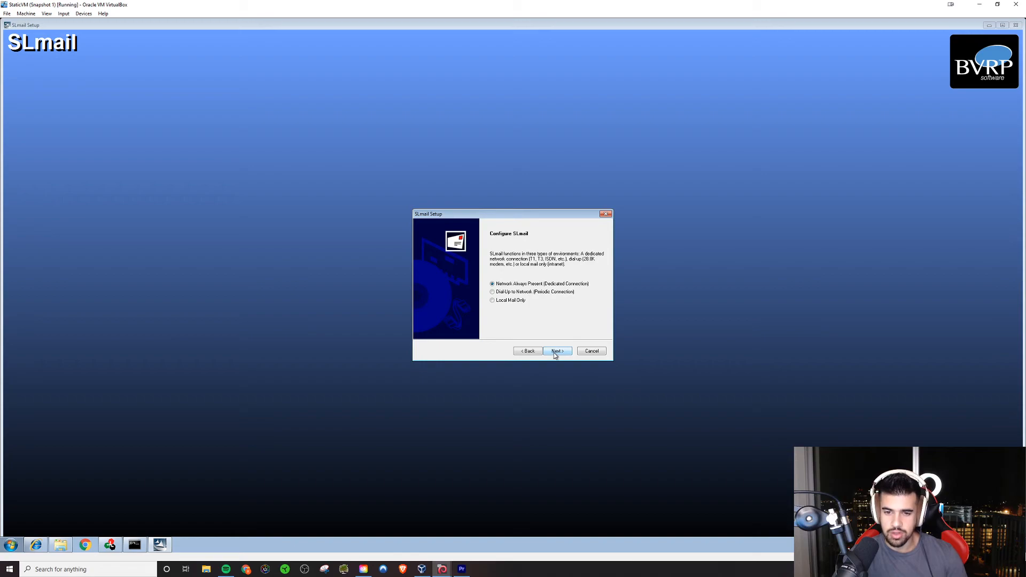
Continue past the Domain Name page and dismiss the domain name warning to reach the DNS Server page.
{"action": "left_click", "coordinate": [556, 351]}
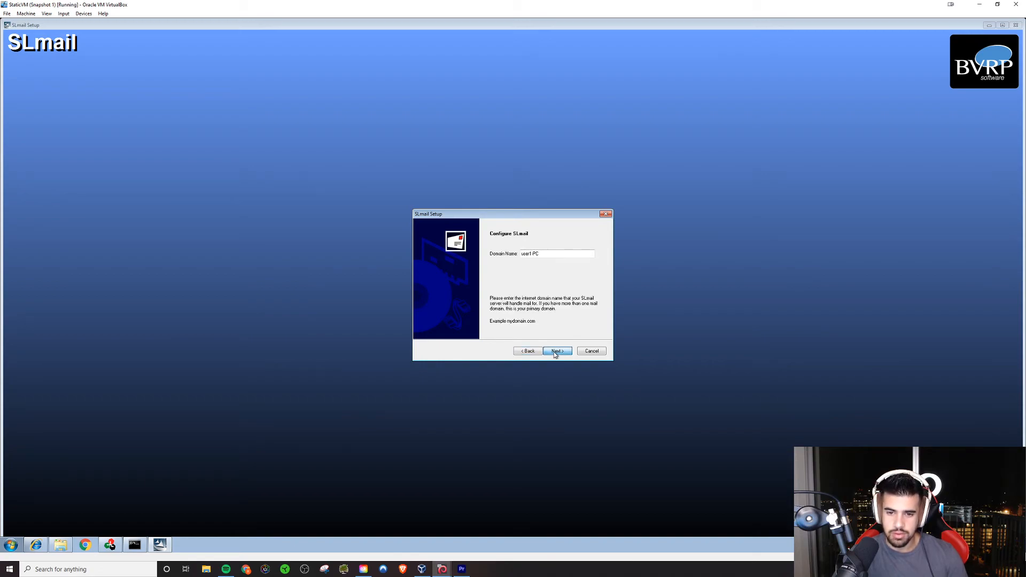
{"action": "left_click", "coordinate": [557, 351]}
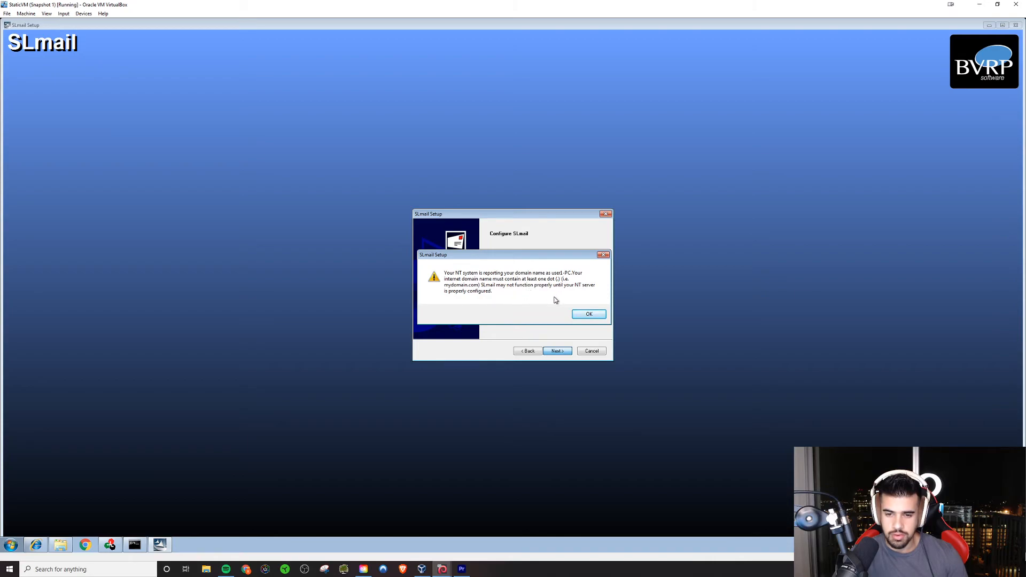
{"action": "left_click", "coordinate": [588, 314]}
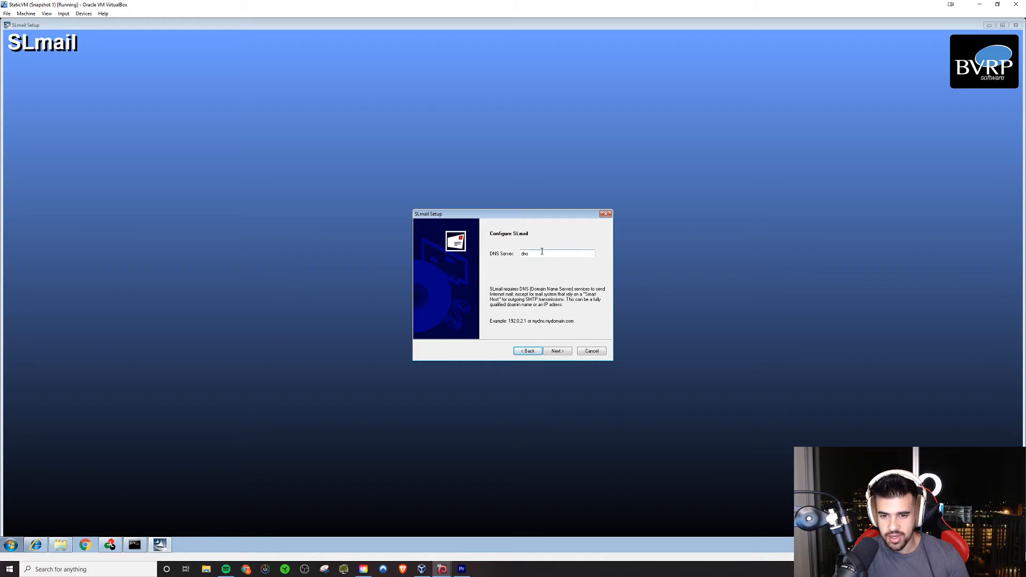
{"action": "mouse_move", "coordinate": [509, 306]}
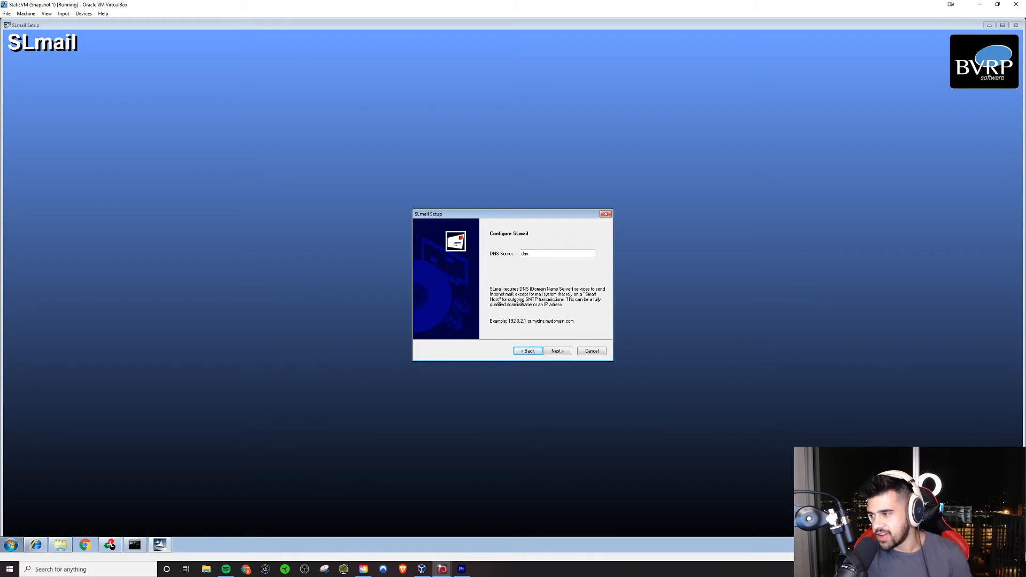
{"action": "mouse_move", "coordinate": [490, 345]}
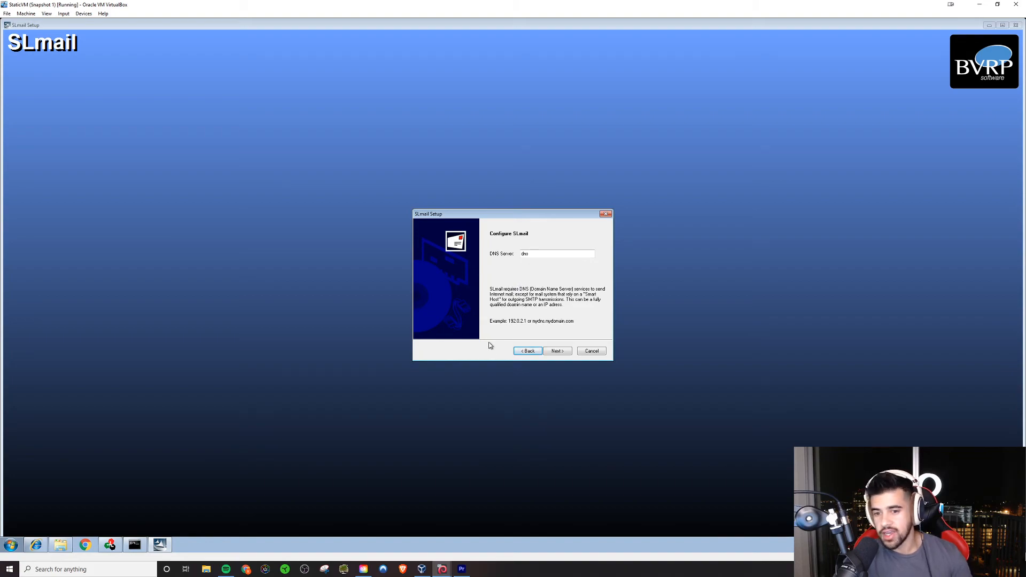
{"action": "mouse_move", "coordinate": [499, 352]}
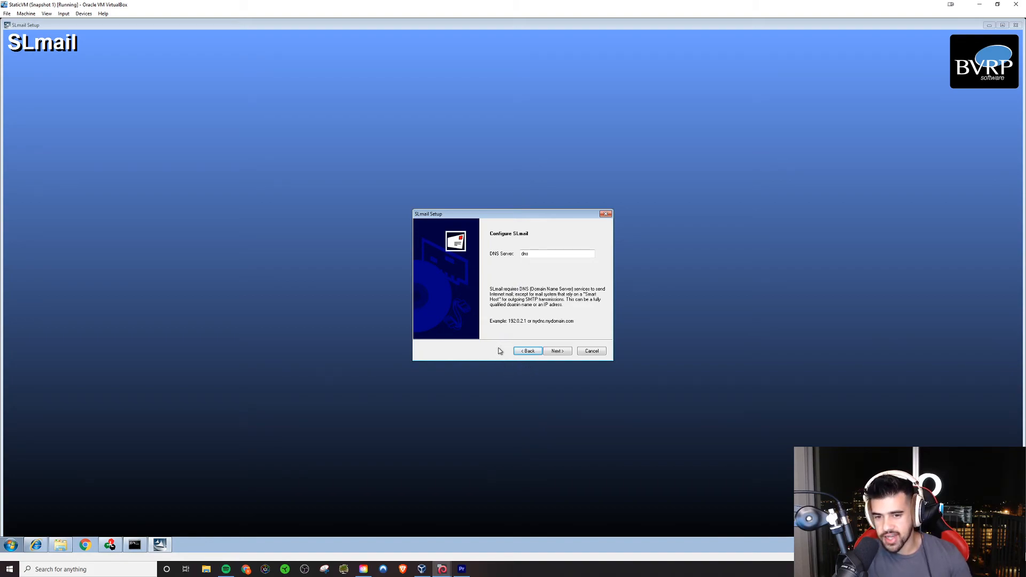
Return to the network environment choice and select Local Mail Only.
{"action": "left_click", "coordinate": [527, 350]}
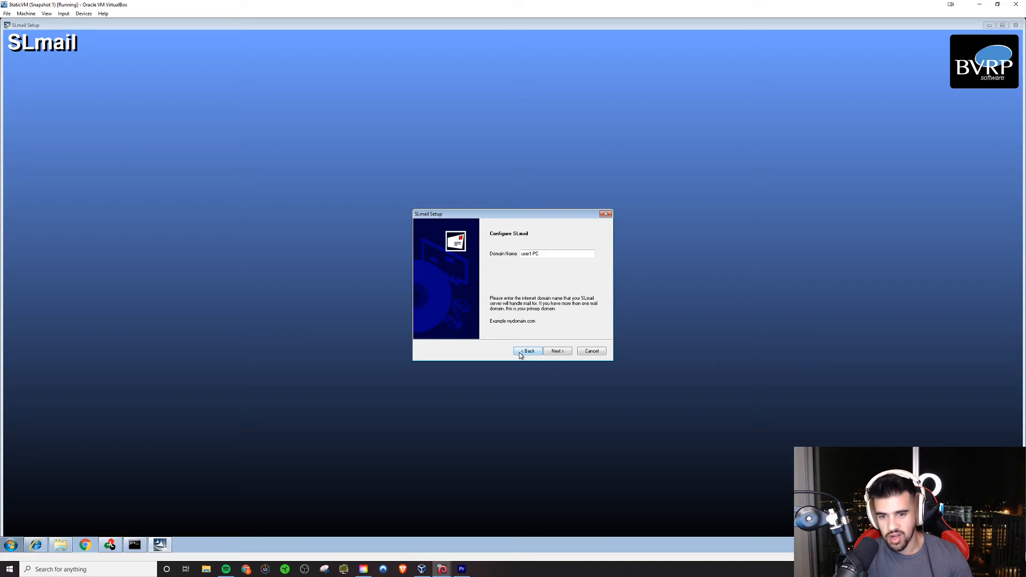
{"action": "left_click", "coordinate": [556, 351]}
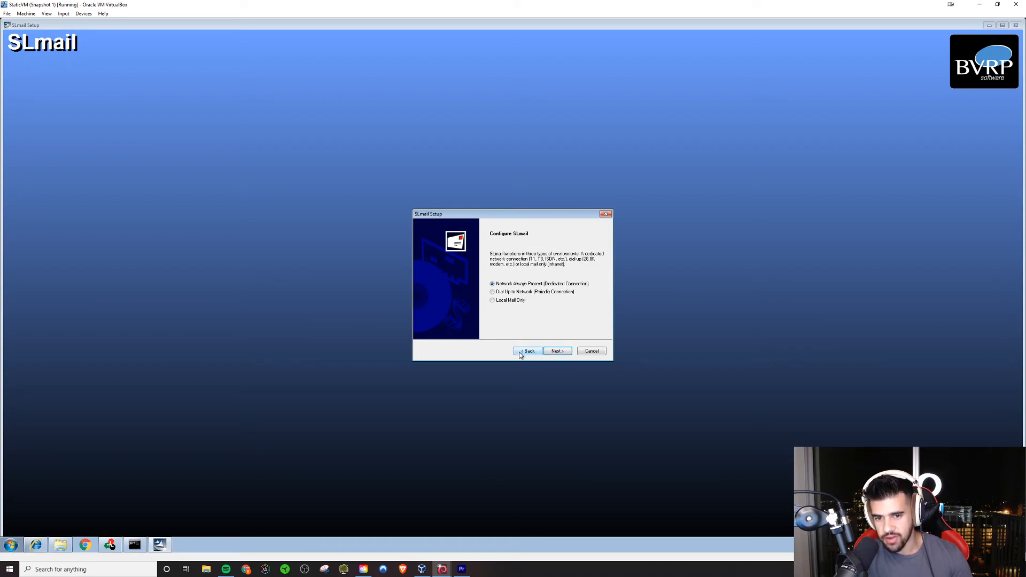
{"action": "left_click", "coordinate": [492, 300]}
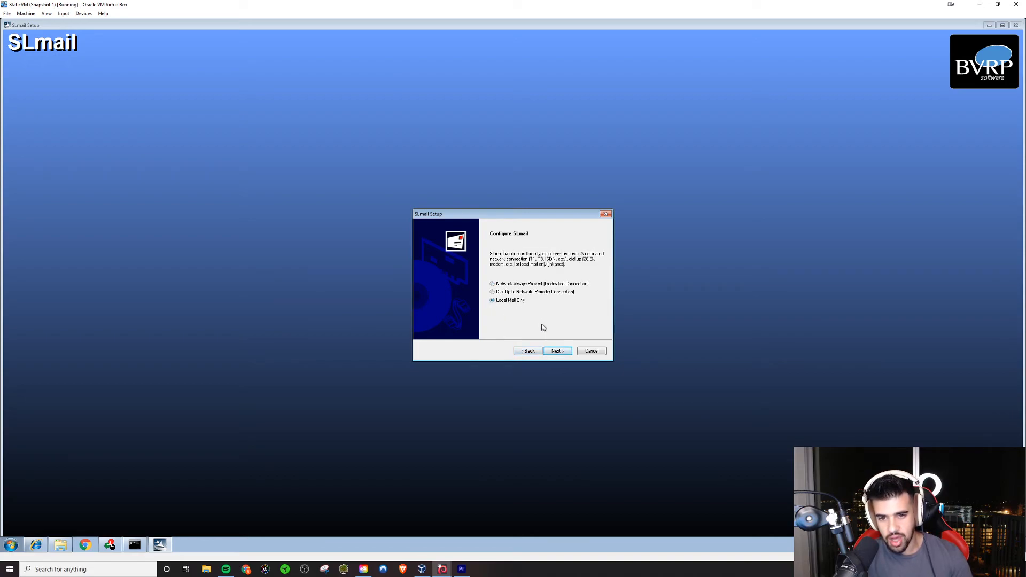
Continue through Domain Name, Warning Messages (off) and Low Disk Space defaults to Remote Administration.
{"action": "left_click", "coordinate": [556, 351]}
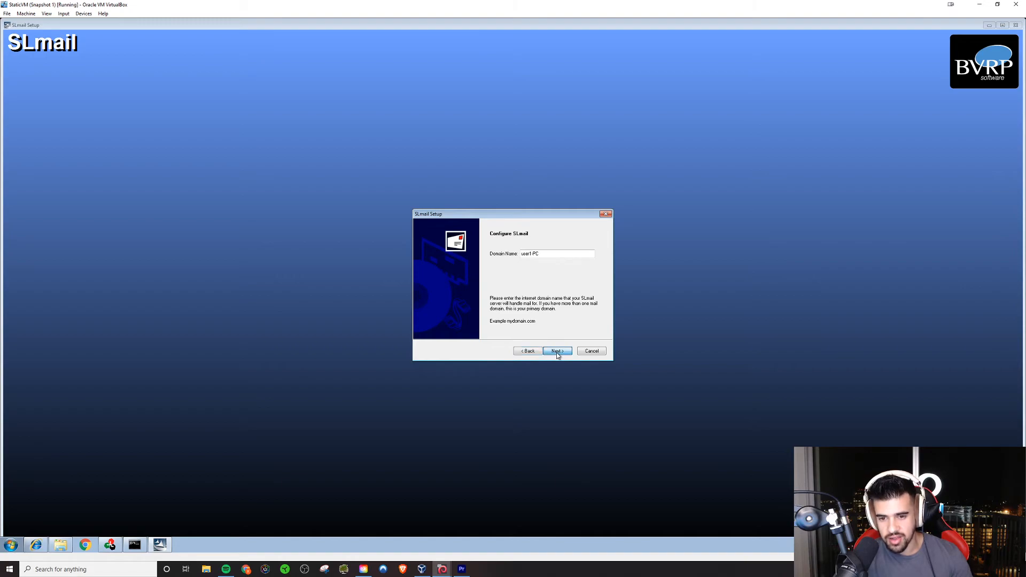
{"action": "left_click", "coordinate": [556, 351]}
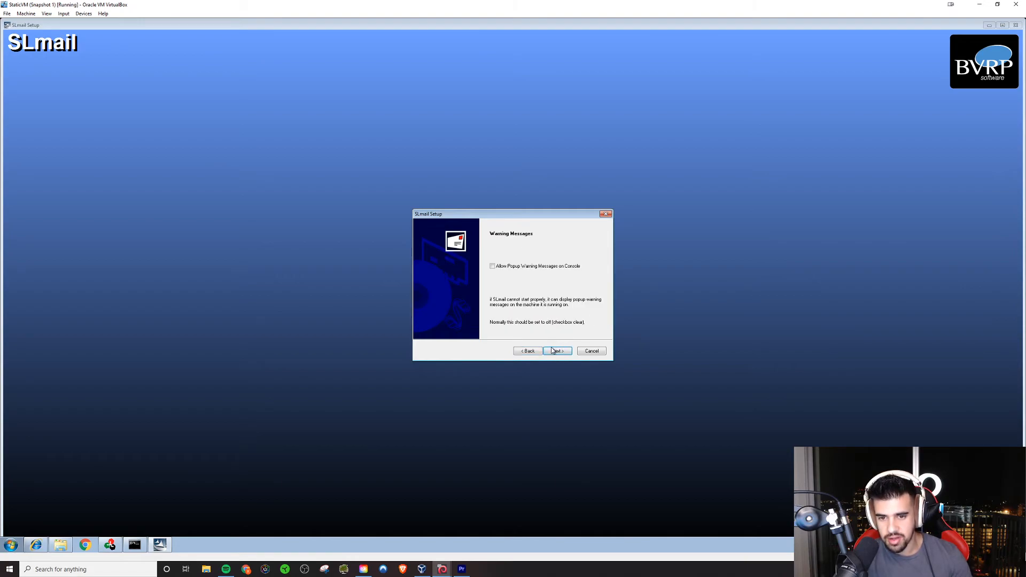
{"action": "left_click", "coordinate": [556, 351]}
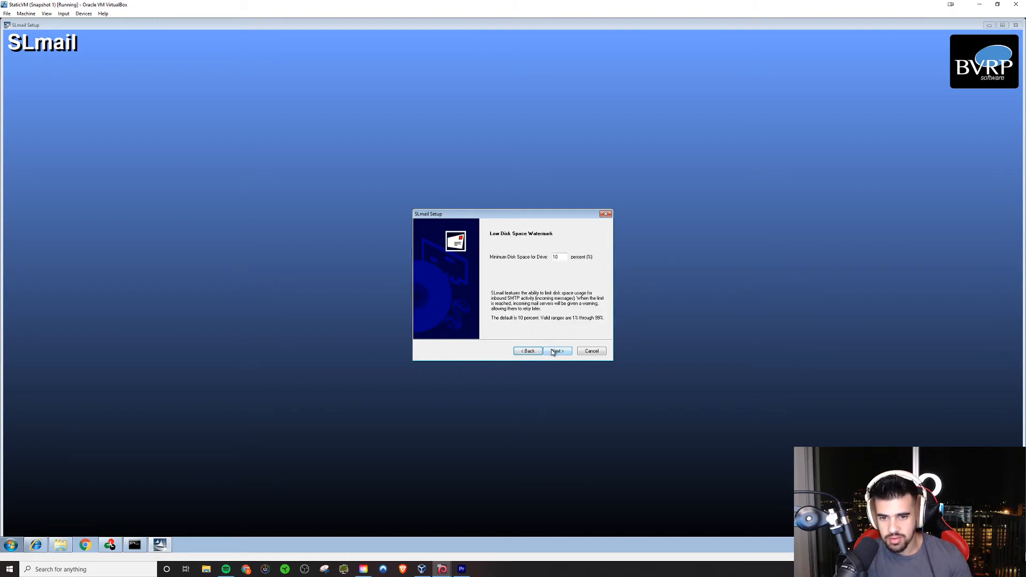
{"action": "left_click", "coordinate": [556, 351]}
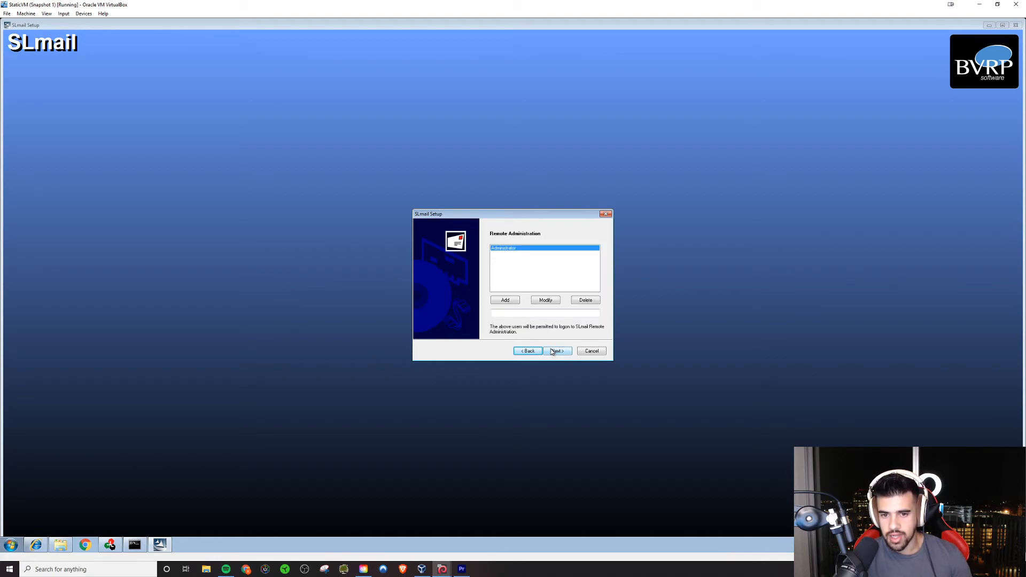
Accept the remote administration users and the detected ports after checking the SMTP port.
{"action": "left_click", "coordinate": [556, 350]}
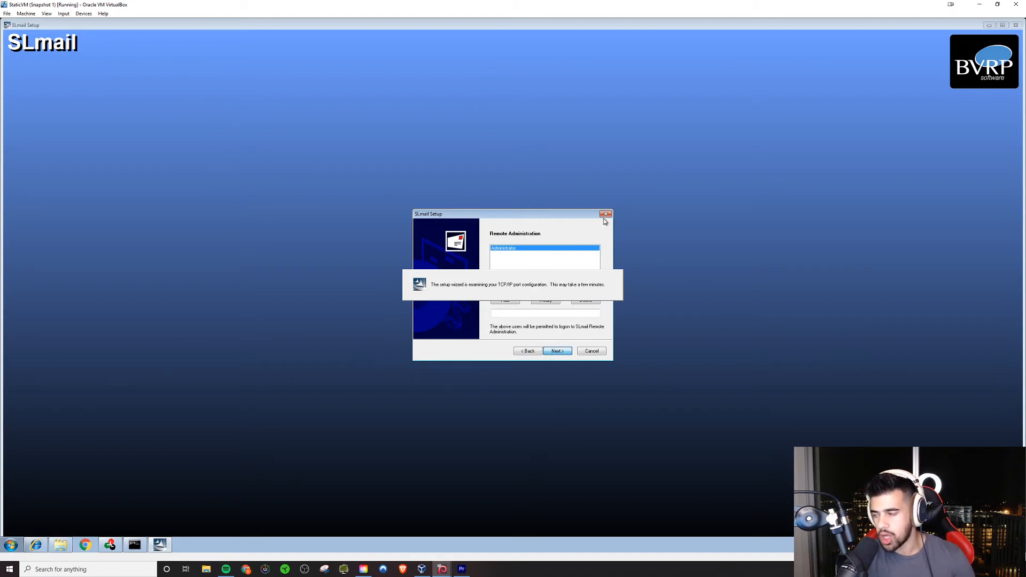
{"action": "mouse_move", "coordinate": [718, 296]}
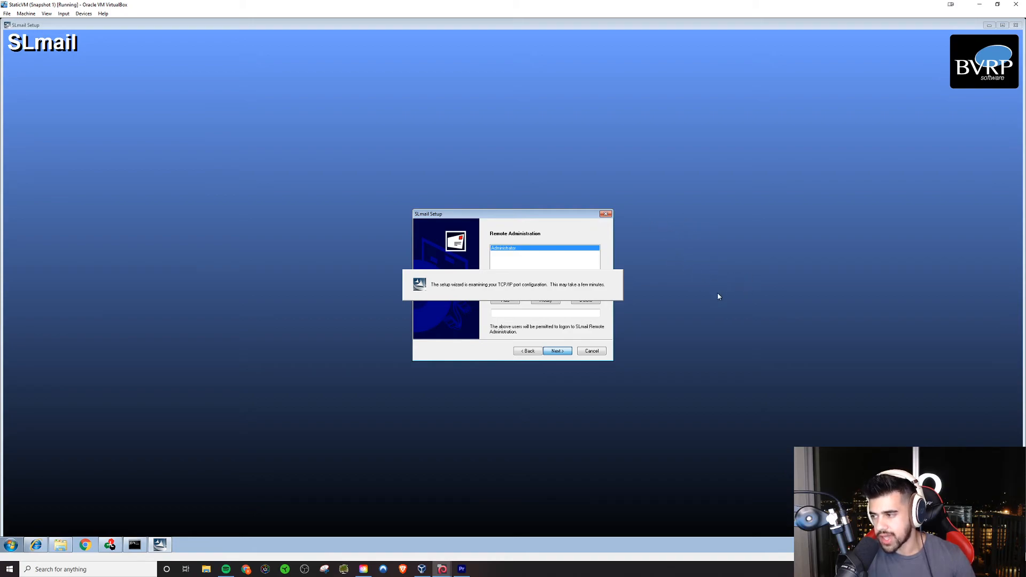
{"action": "mouse_move", "coordinate": [593, 298]}
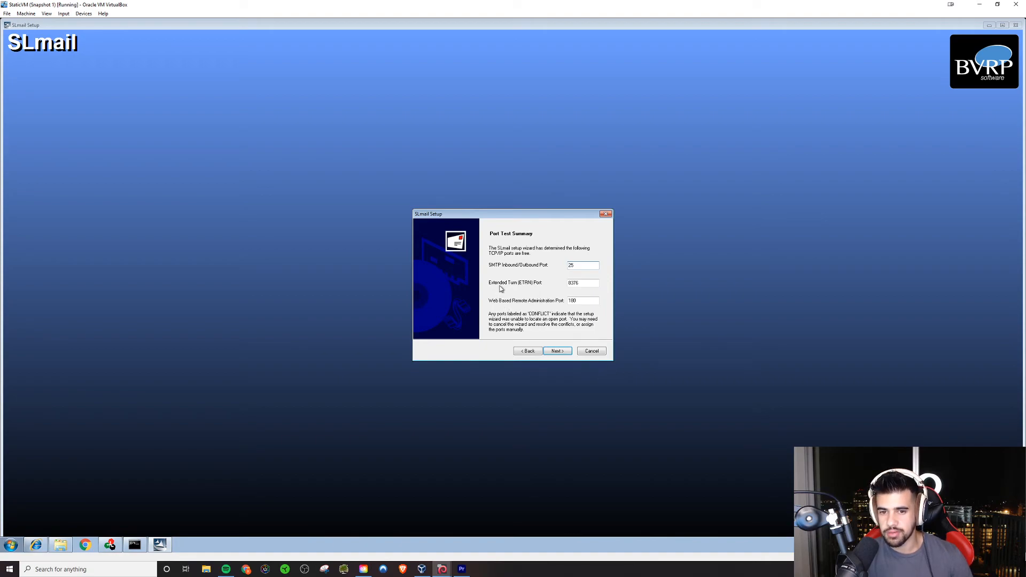
{"action": "mouse_move", "coordinate": [501, 276]}
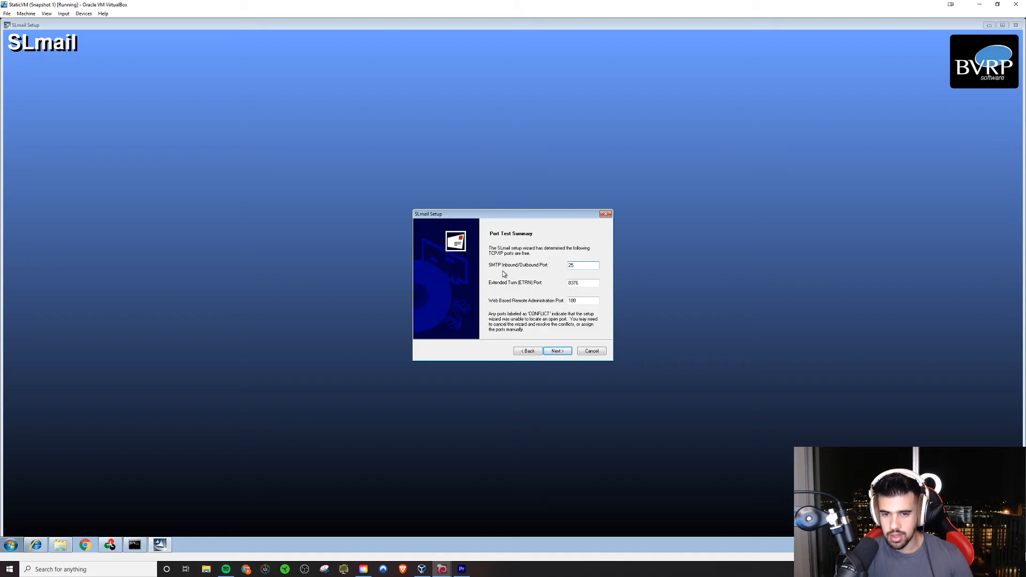
{"action": "left_click", "coordinate": [581, 264]}
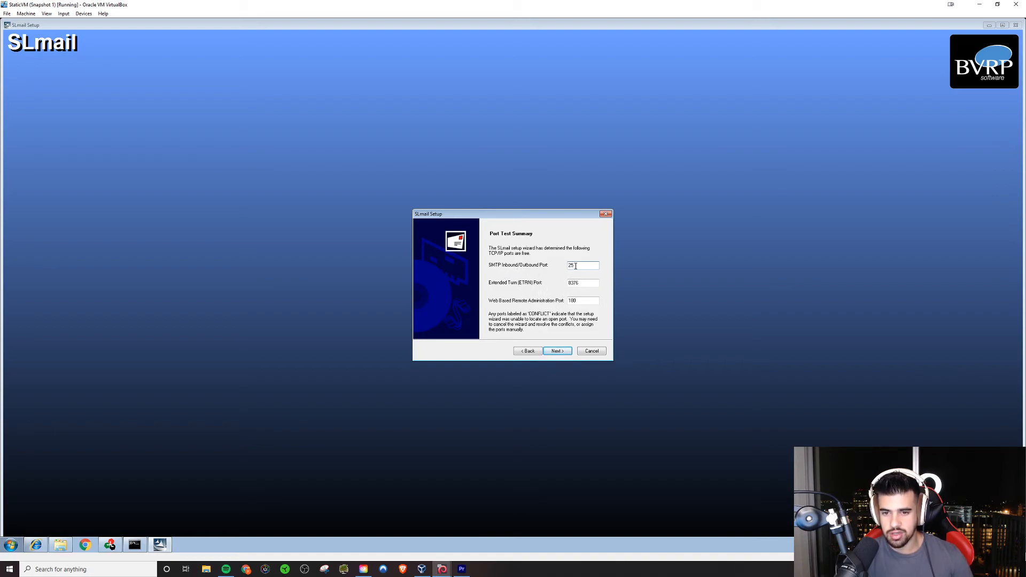
{"action": "left_click", "coordinate": [556, 351]}
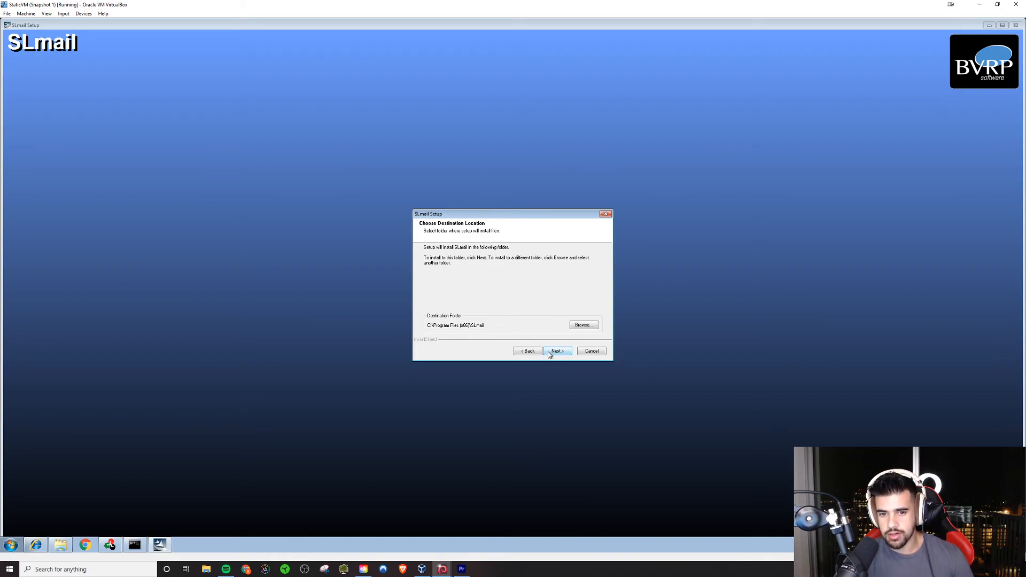
Install with the default location and program folder, skipping the extra utilities.
{"action": "left_click", "coordinate": [556, 351]}
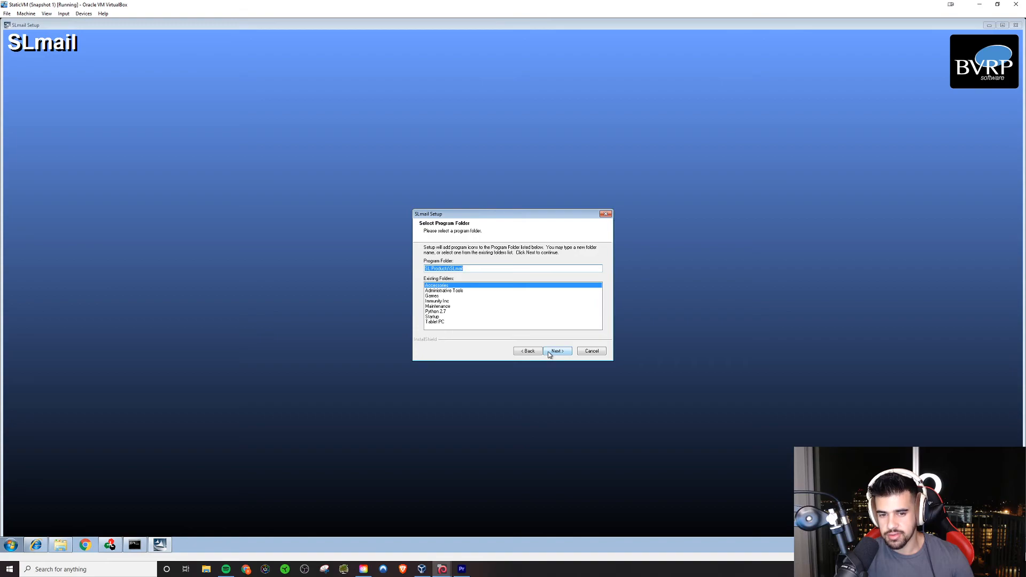
{"action": "left_click", "coordinate": [556, 351]}
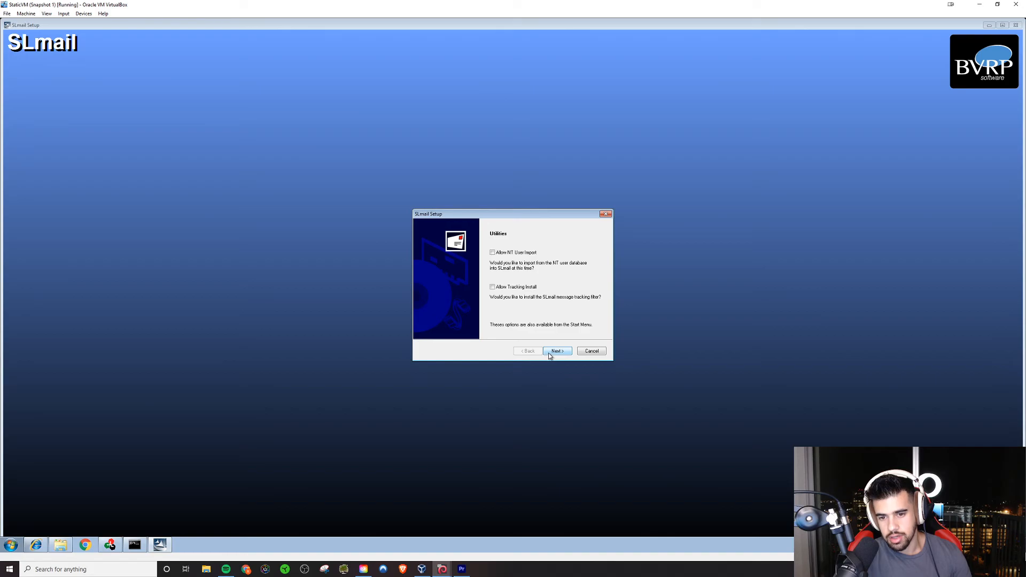
{"action": "left_click", "coordinate": [556, 351]}
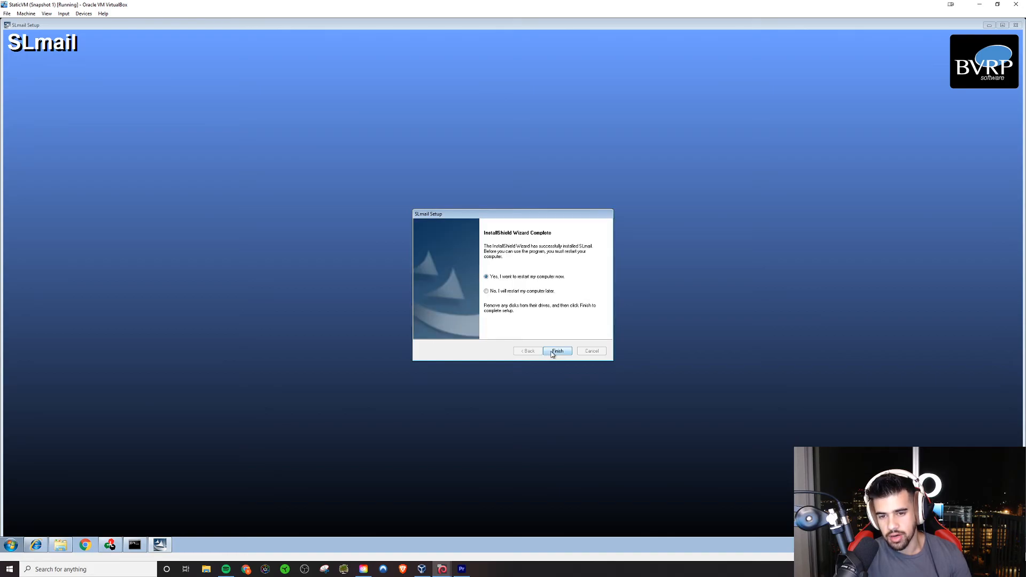
Finish the SLmail setup with 'restart my computer now' selected so Windows 7 reboots.
{"action": "left_click", "coordinate": [557, 350]}
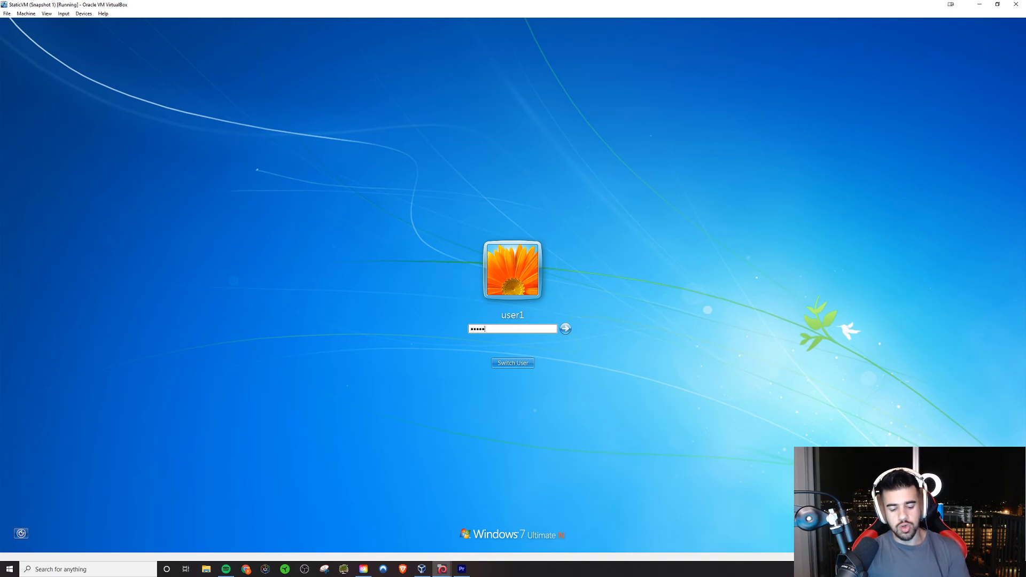
Log in as user1, which brings up the expired Windows Activation prompt.
{"action": "left_click", "coordinate": [564, 328]}
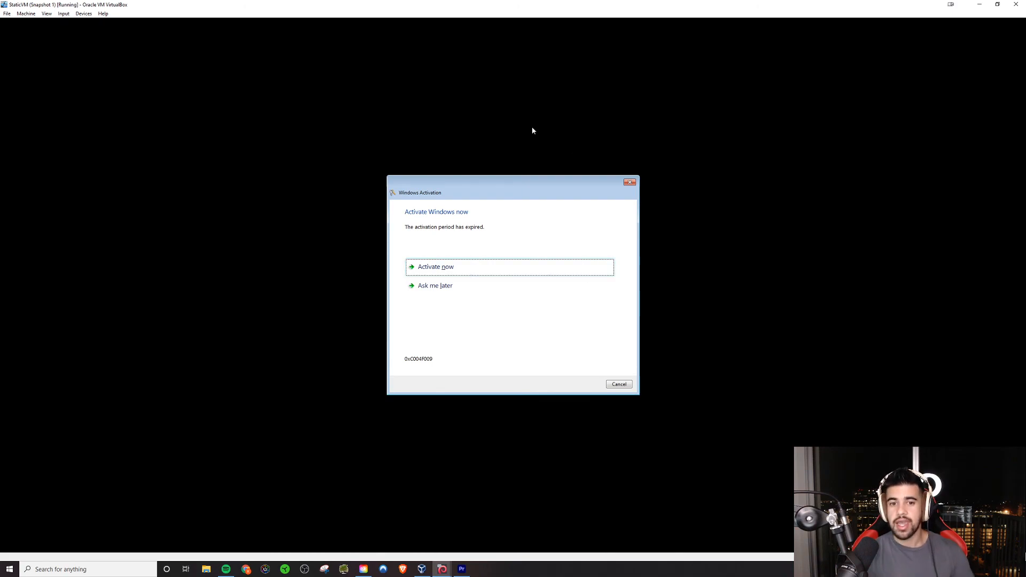
{"action": "mouse_move", "coordinate": [606, 197]}
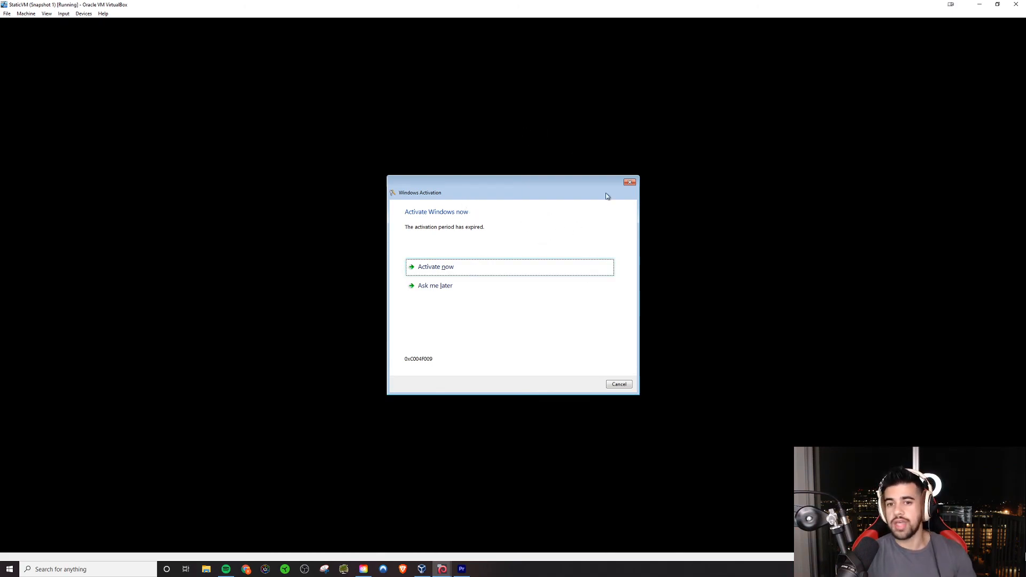